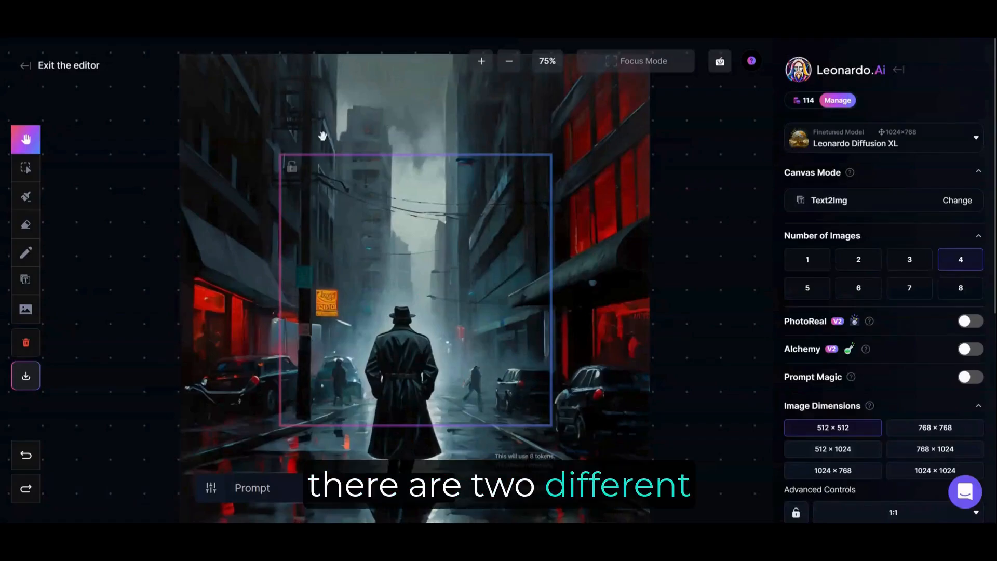
Step: Switch between the Select and Hand tools and glance at the Canvas Mode choices without changing them
left_click(25, 167)
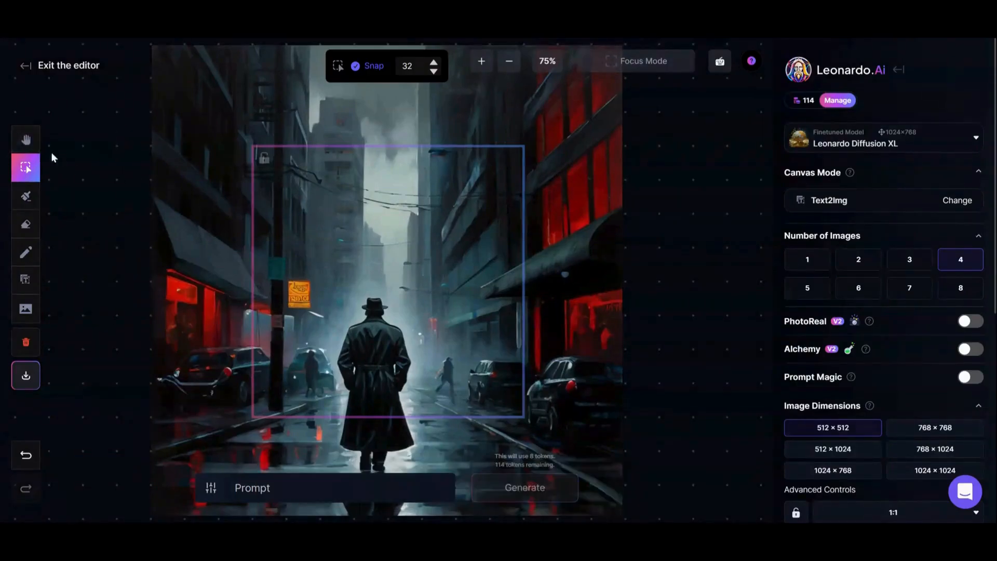
left_click(25, 138)
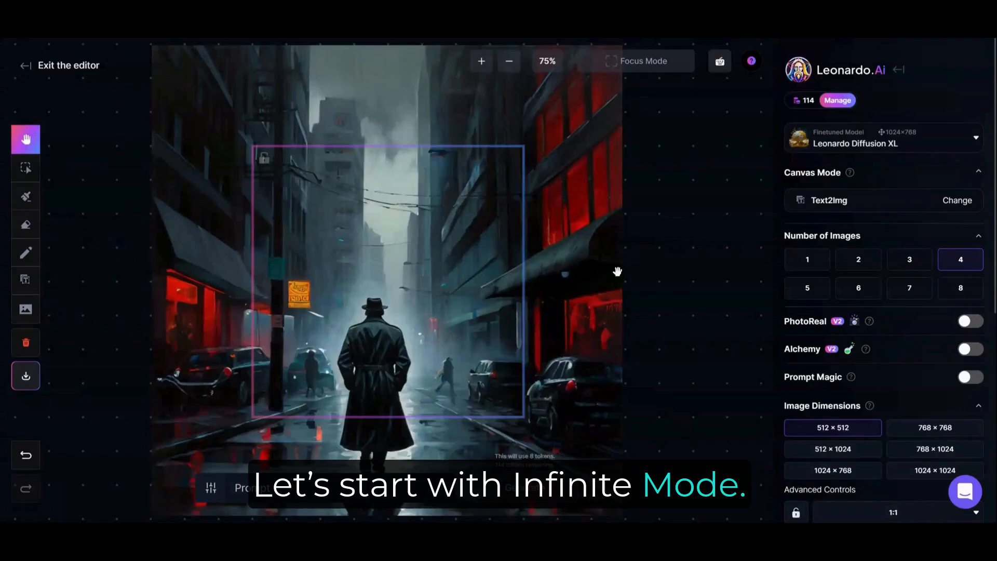
mouse_move(734, 161)
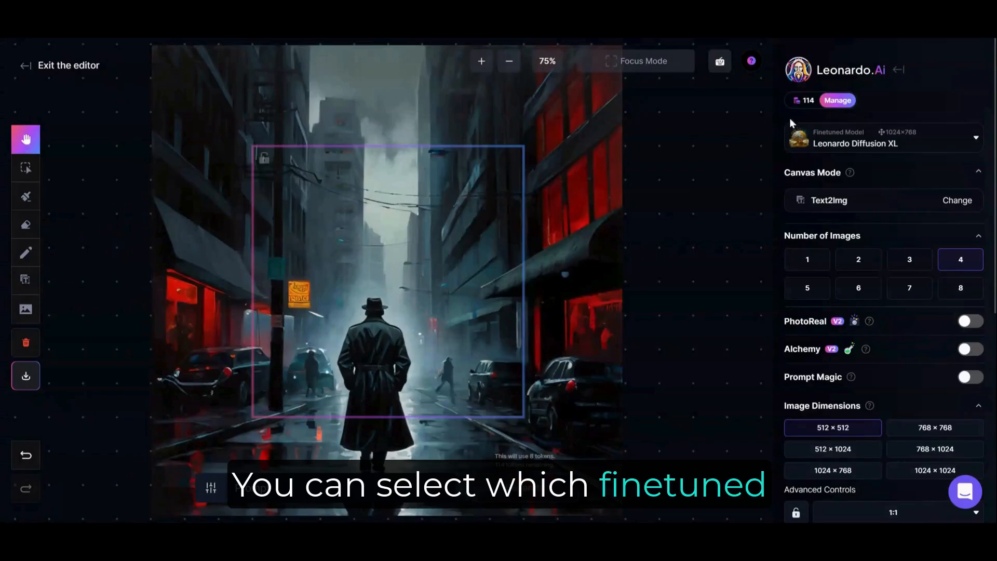
left_click(883, 137)
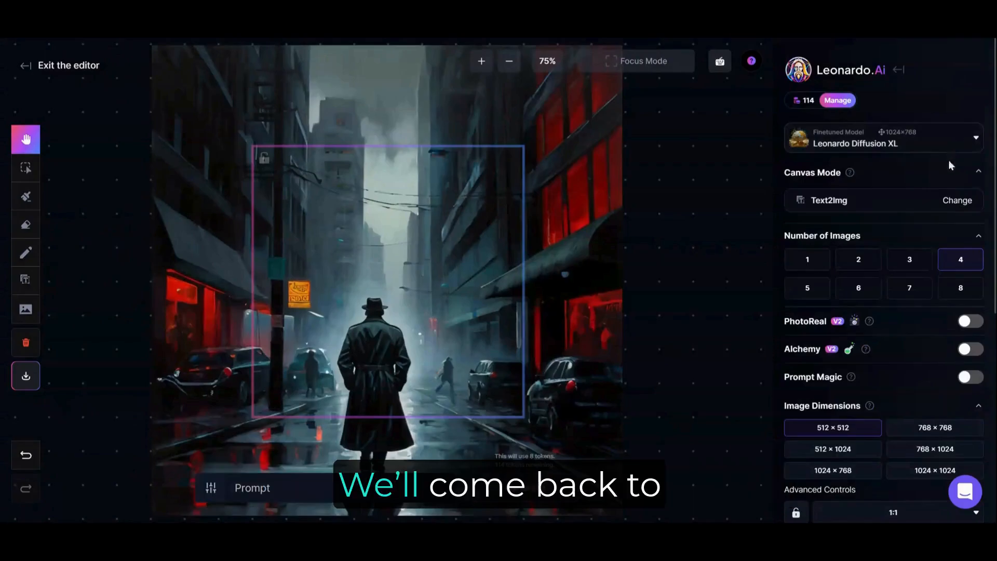
left_click(957, 200)
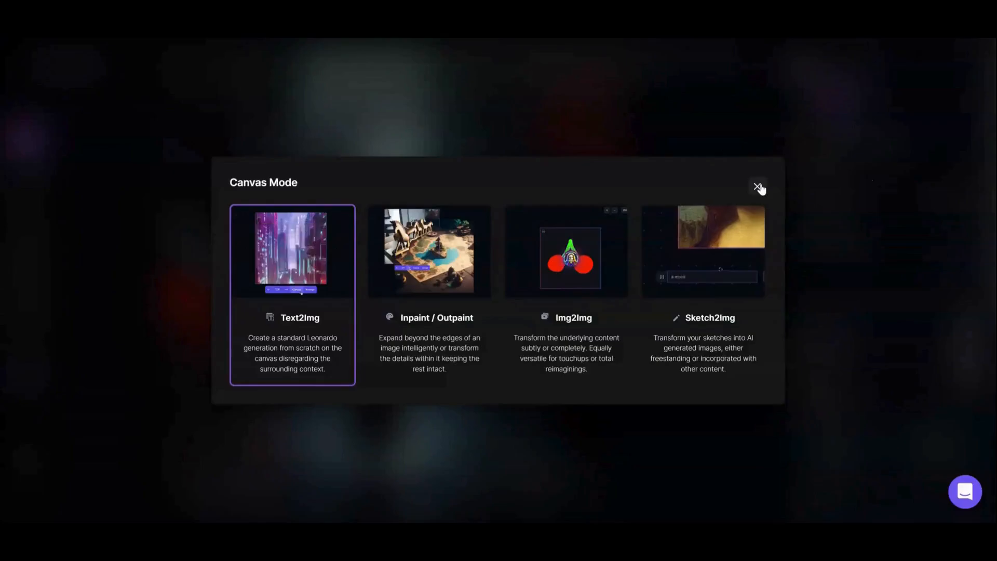
left_click(756, 186)
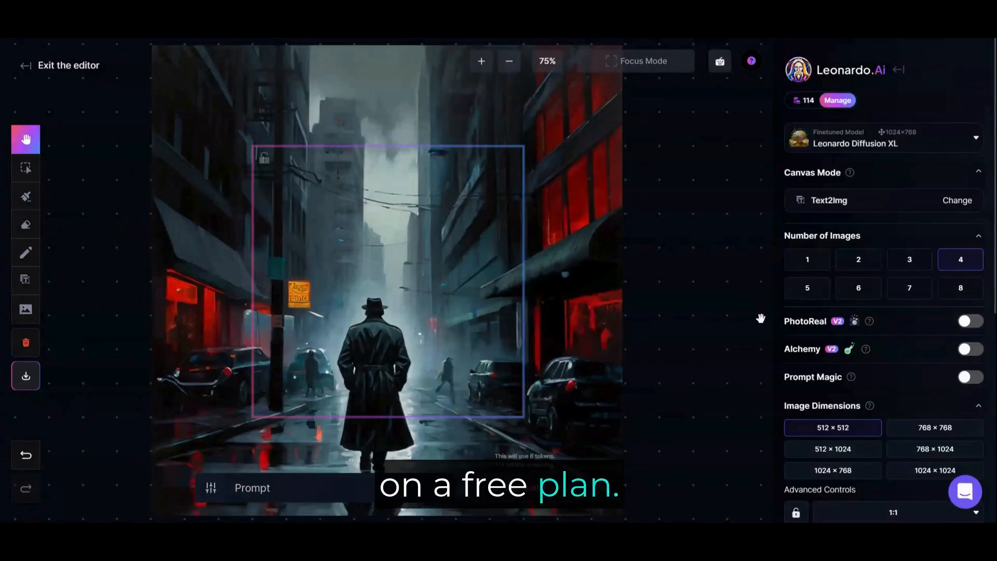
Step: Try the 1024×1024 generation size, return to 512×512, and select the street image for moving
scroll("down", 3)
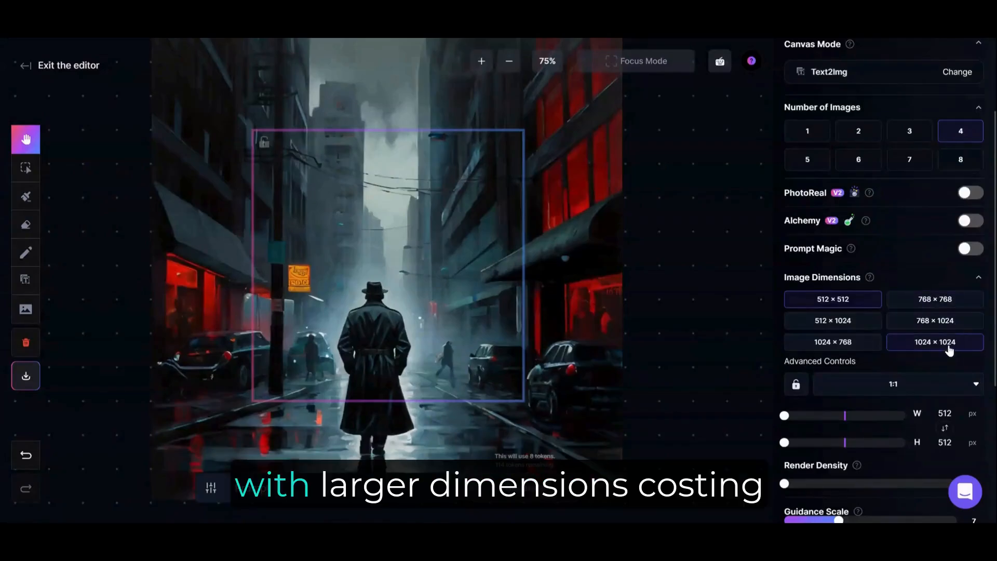
left_click(934, 342)
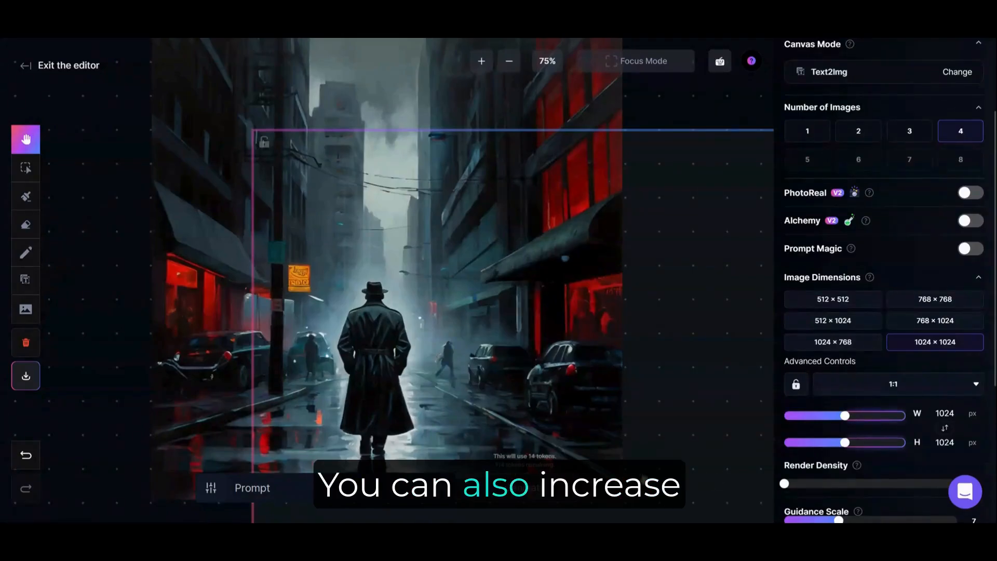
left_click(833, 299)
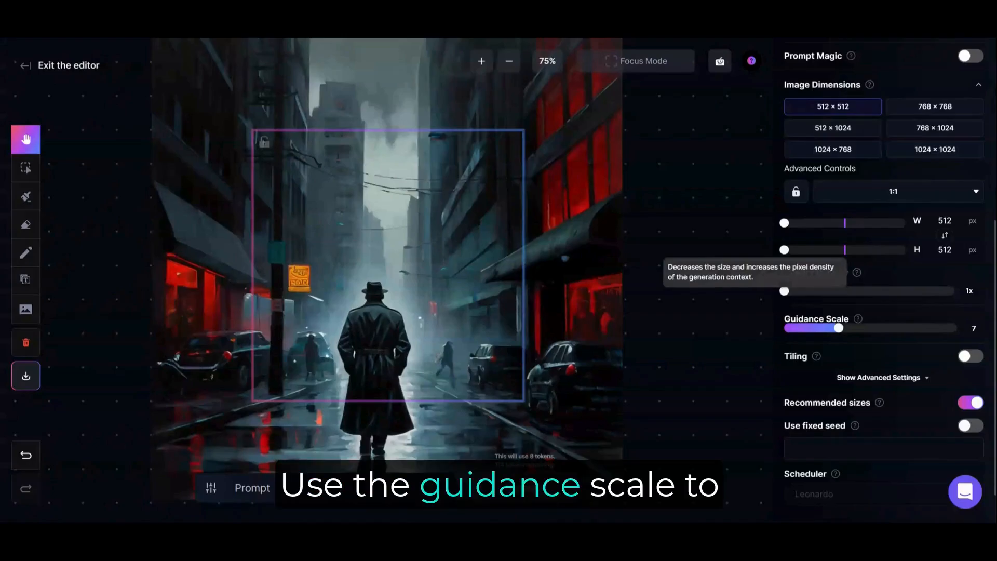
mouse_move(858, 319)
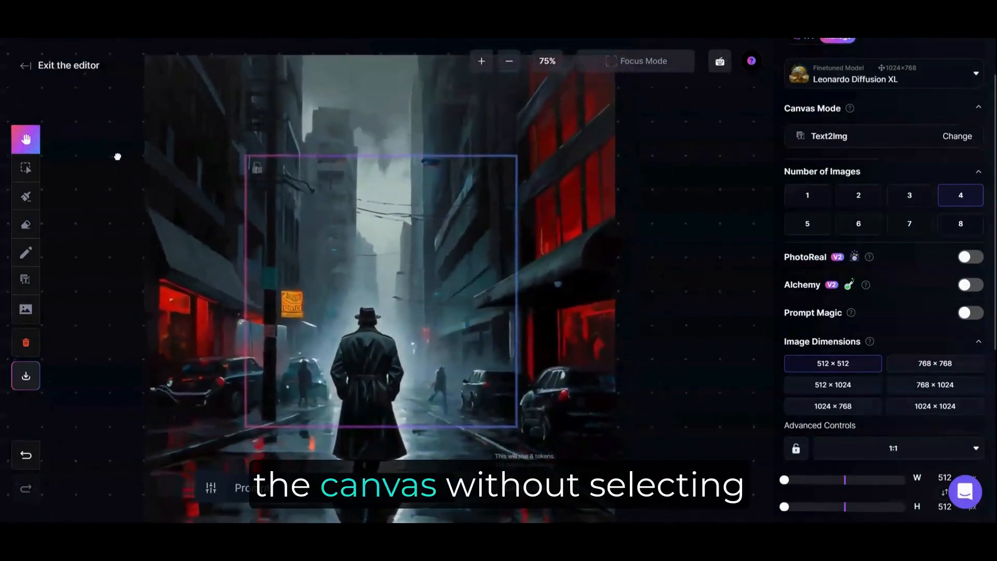
left_click(25, 168)
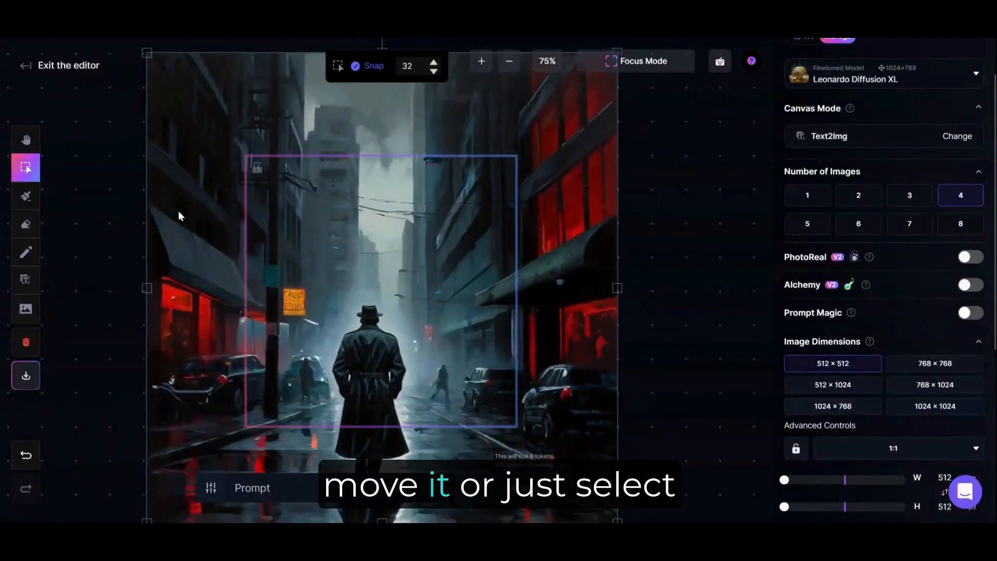
mouse_move(25, 197)
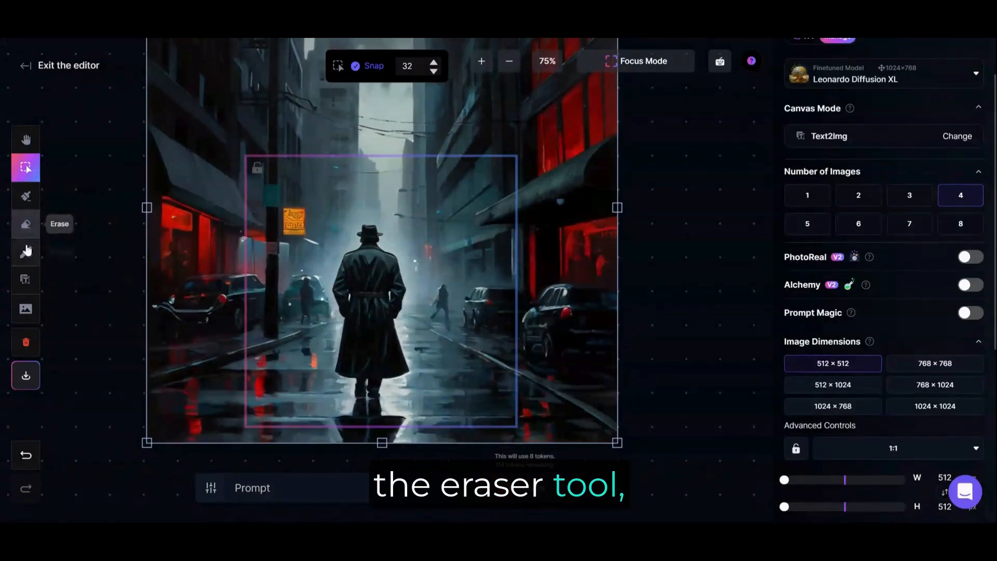
mouse_move(25, 255)
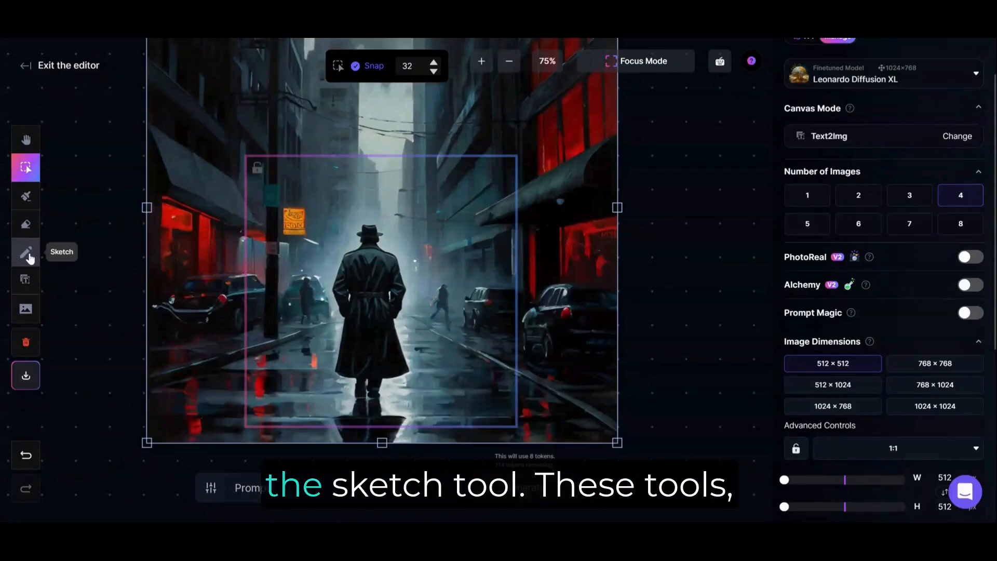
mouse_move(25, 292)
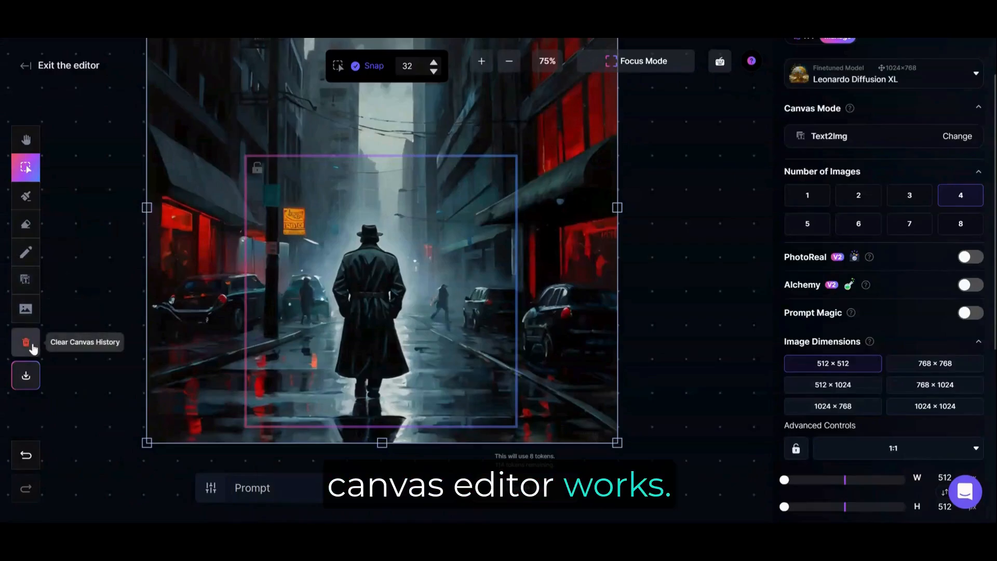
mouse_move(25, 139)
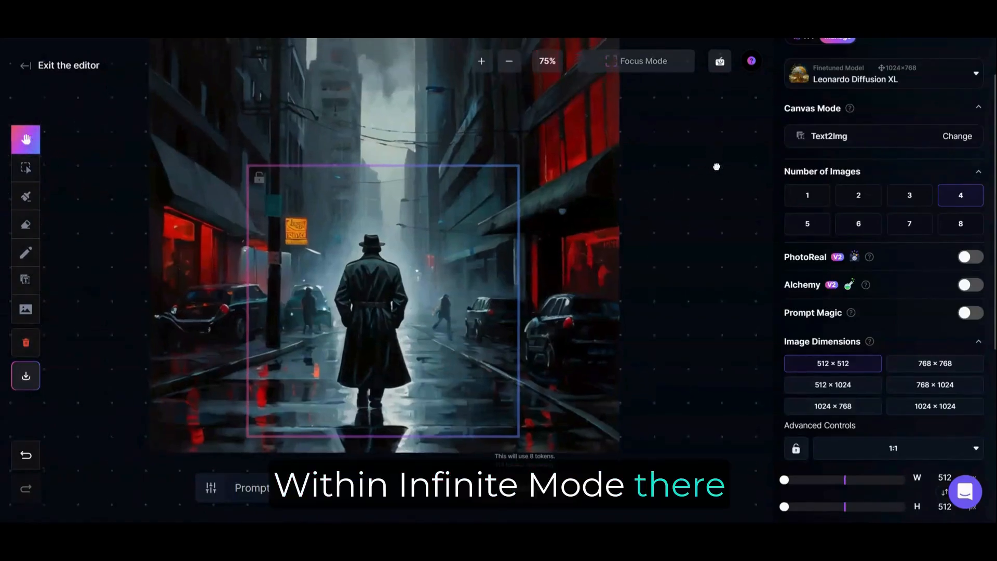
Step: Browse the Canvas Mode choices and the Prompt Magic settings, leaving both unchanged
left_click(957, 136)
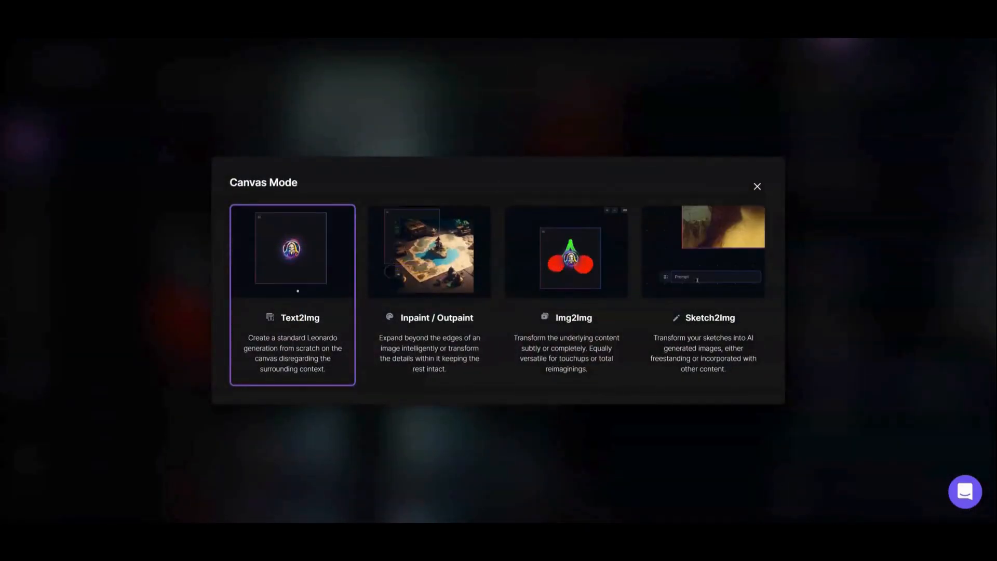
left_click(292, 250)
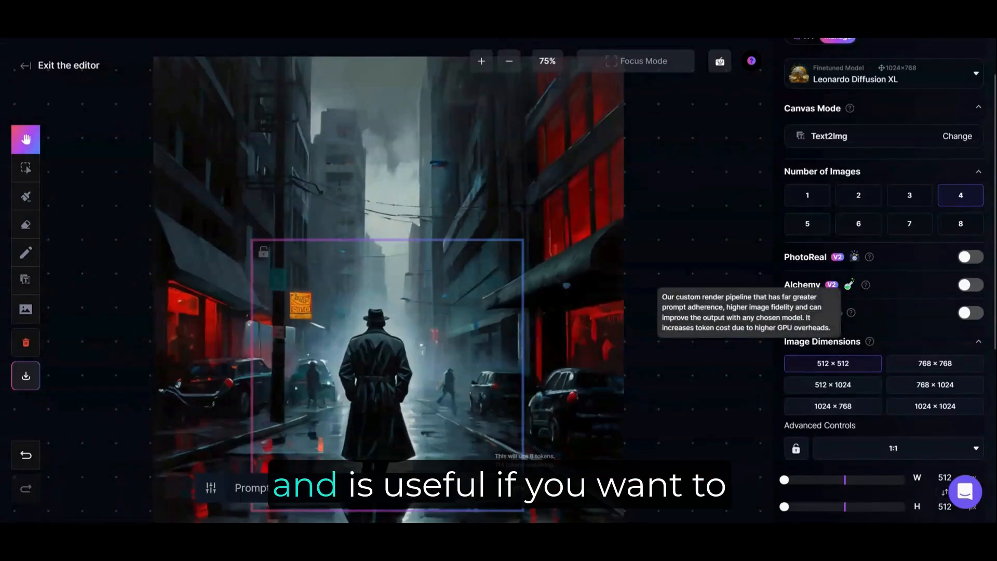
left_click(971, 312)
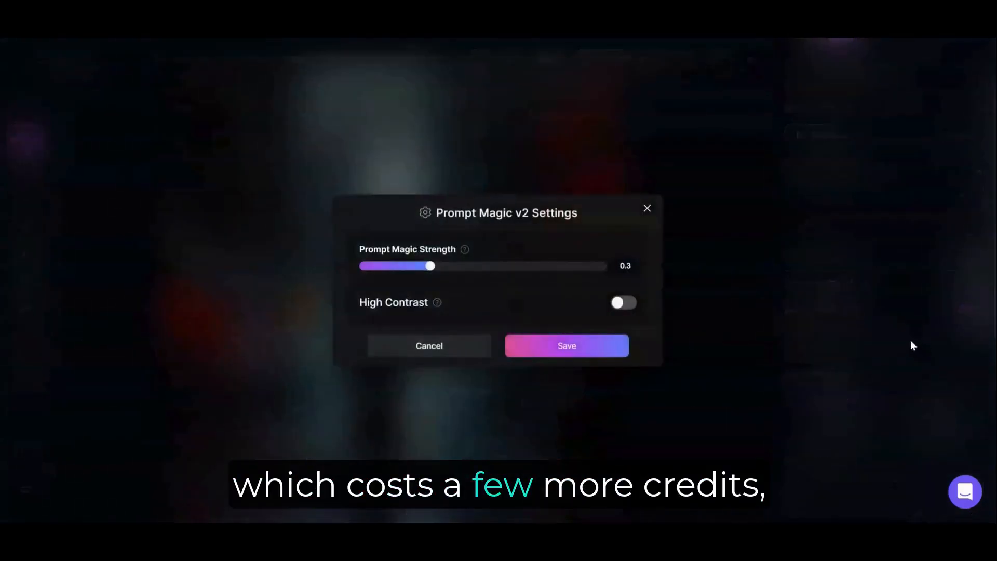
mouse_move(465, 250)
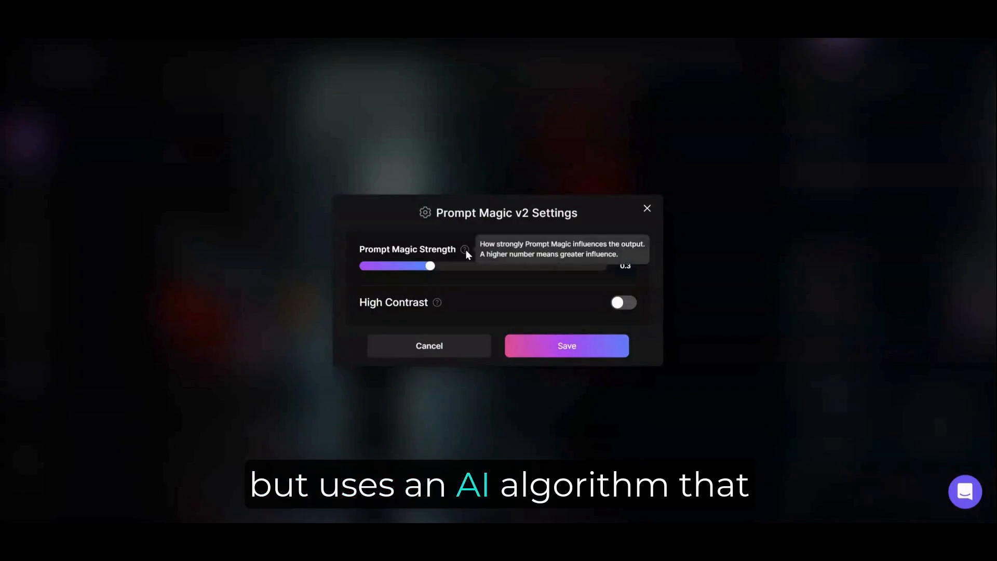
mouse_move(437, 303)
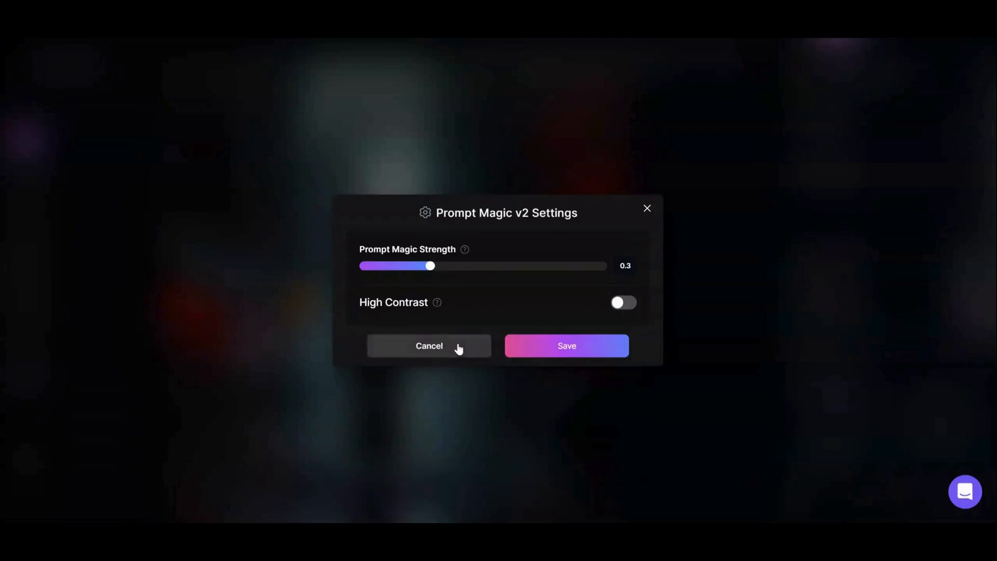
left_click(566, 346)
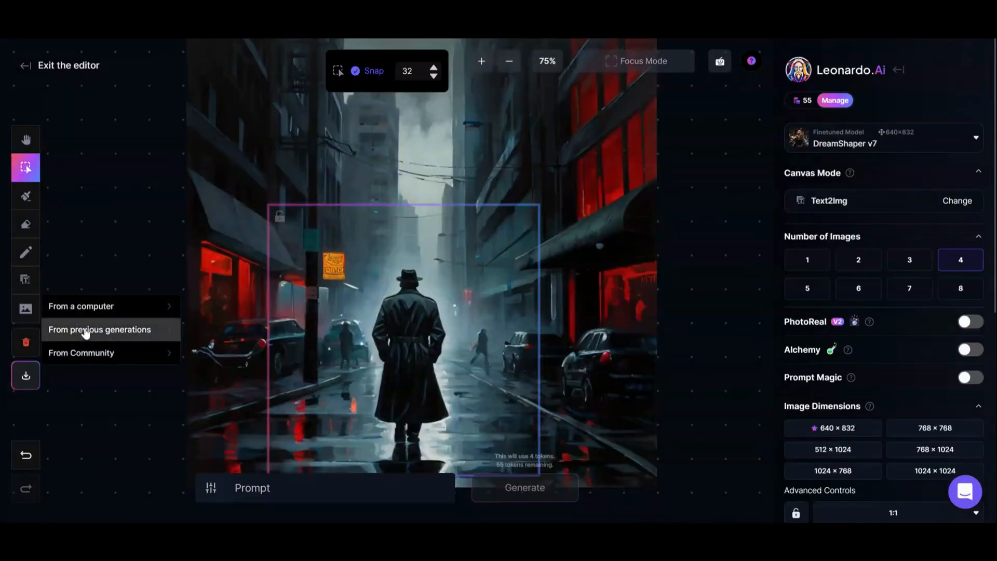
Step: Search earlier generations for 'a pastel colored f' to pick an image to add to the canvas
left_click(99, 329)
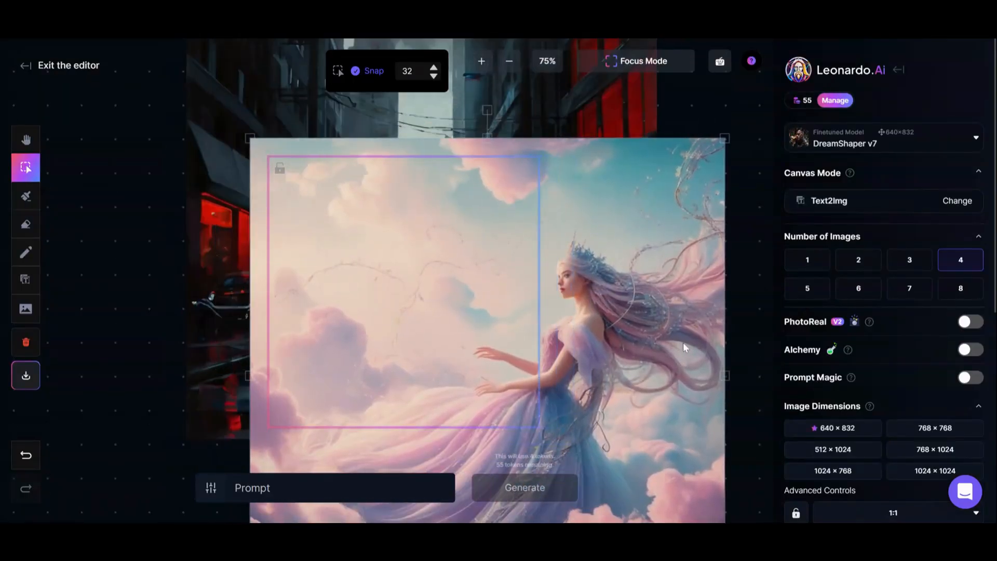
scroll("down", 3)
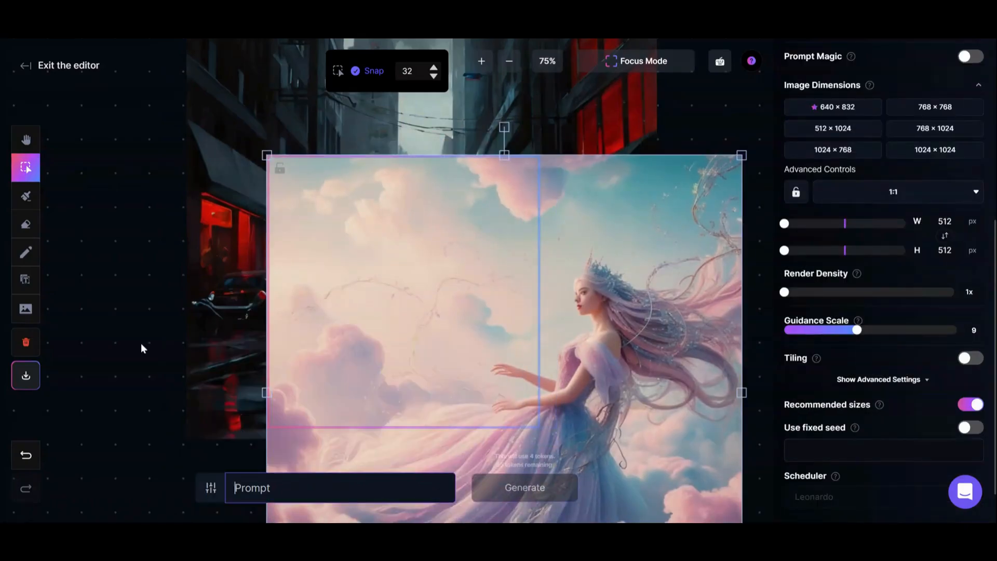
type("a pastel colored f")
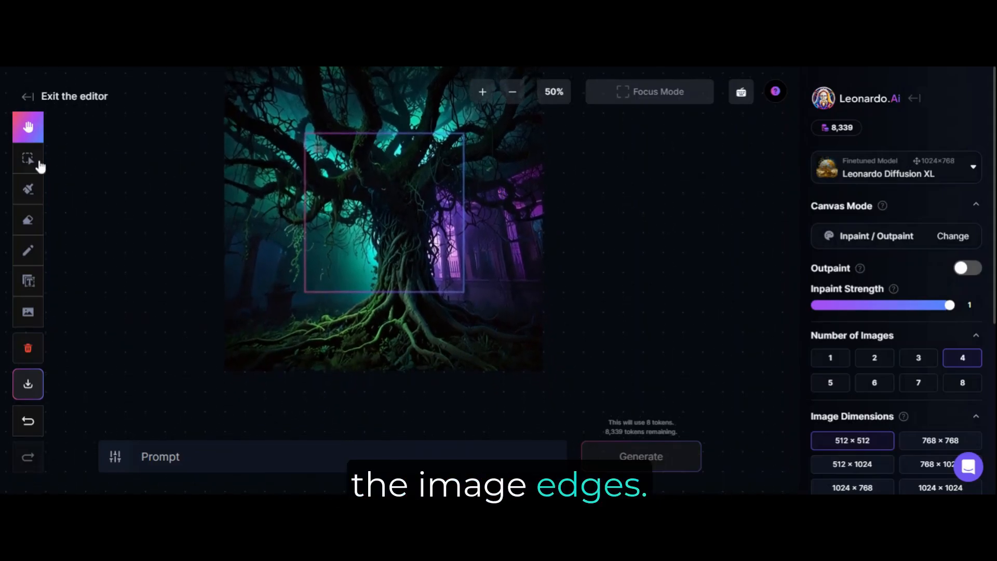
Step: Position the generation frame over the roots, choose DreamShaper v7 and start erasing
left_click(28, 158)
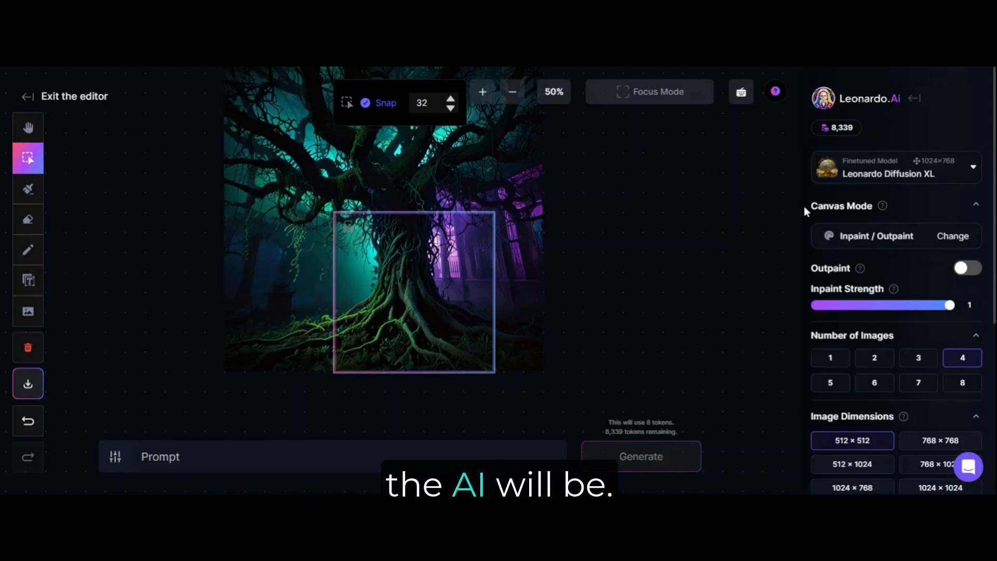
left_click(896, 167)
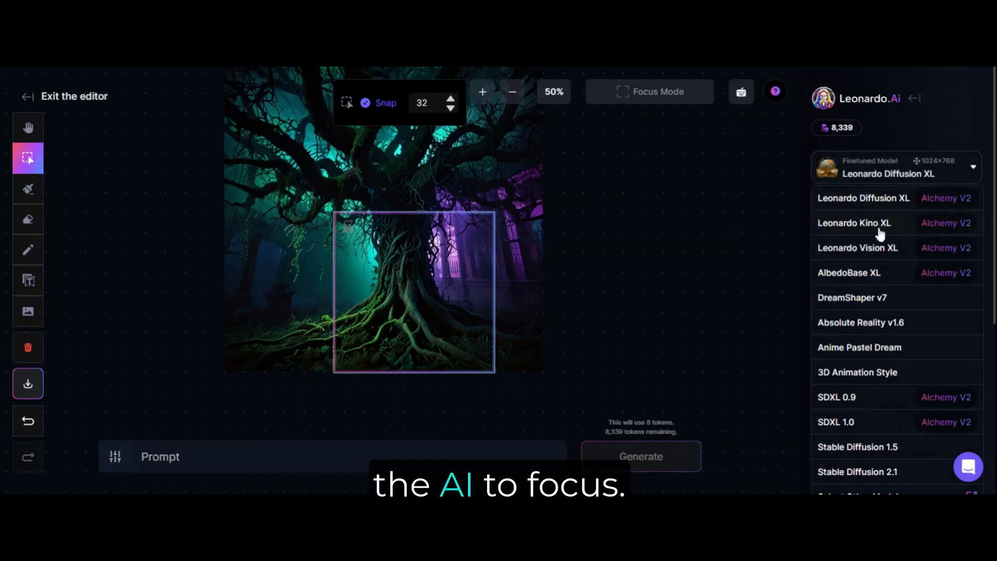
mouse_move(914, 304)
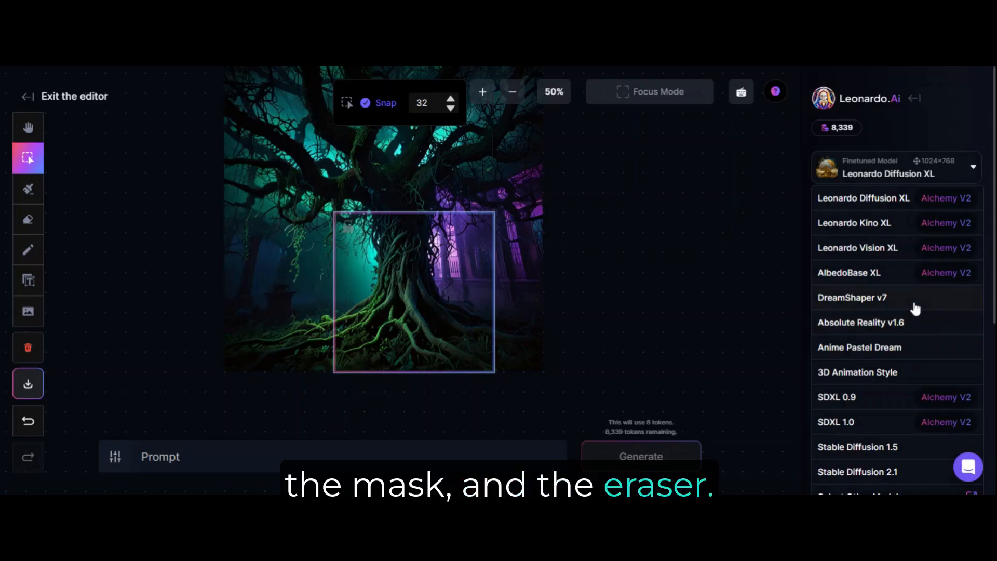
left_click(852, 297)
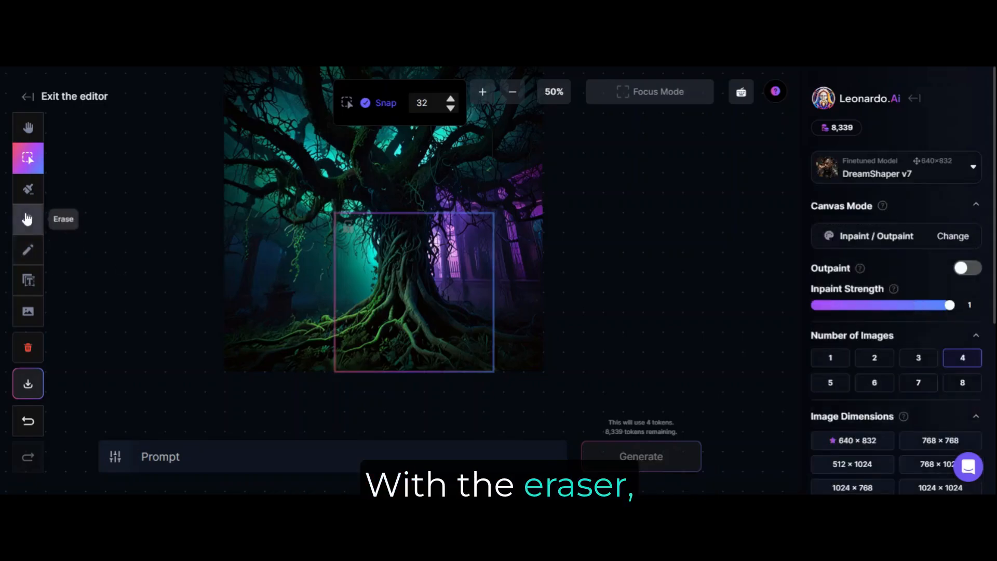
left_click(28, 218)
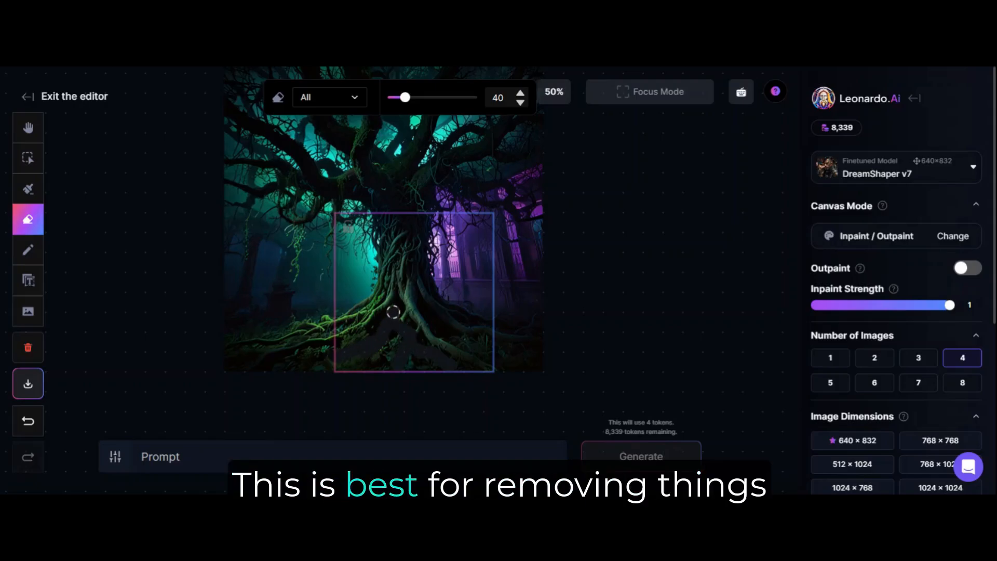
Step: Lower inpaint strength to about 0.66 and generate 'mossy gr…' ground beneath the tree
left_click_drag(950, 305, 890, 305)
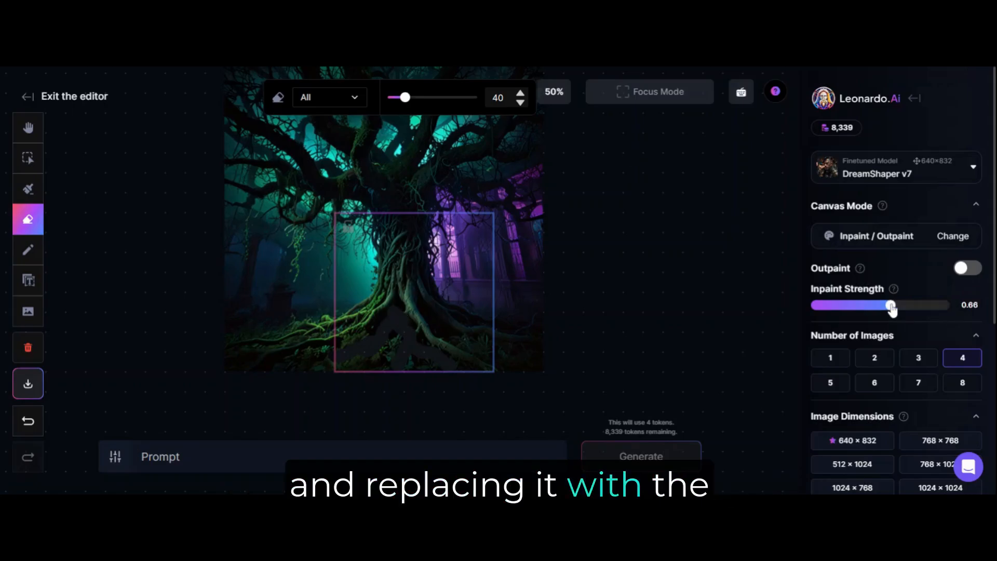
type("mossy ground beneath the tree")
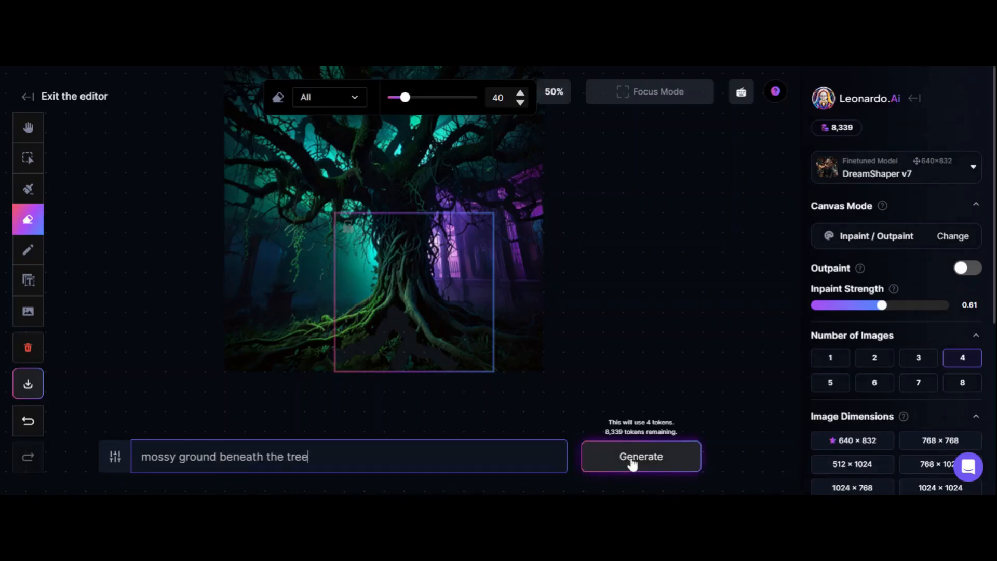
left_click(641, 456)
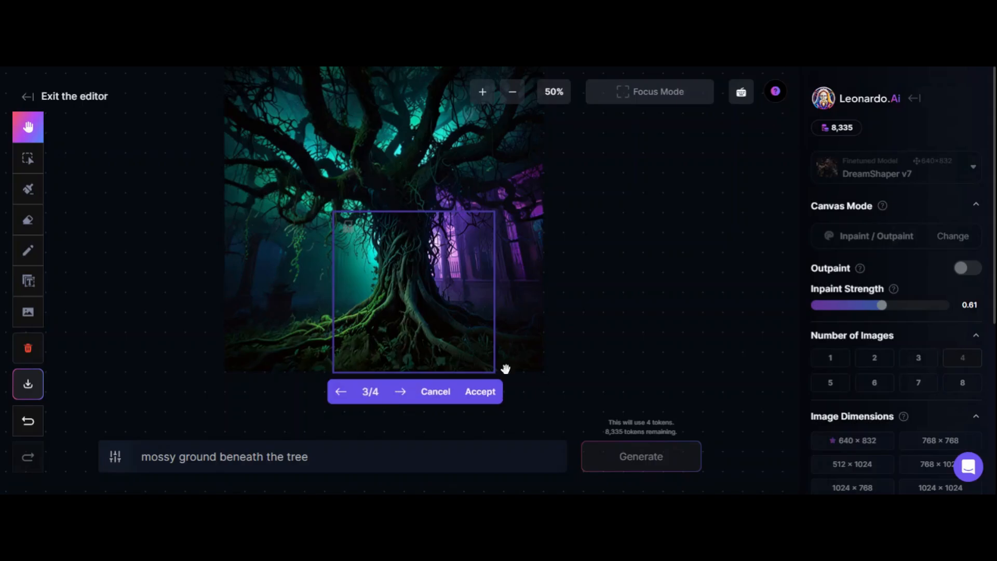
left_click(27, 158)
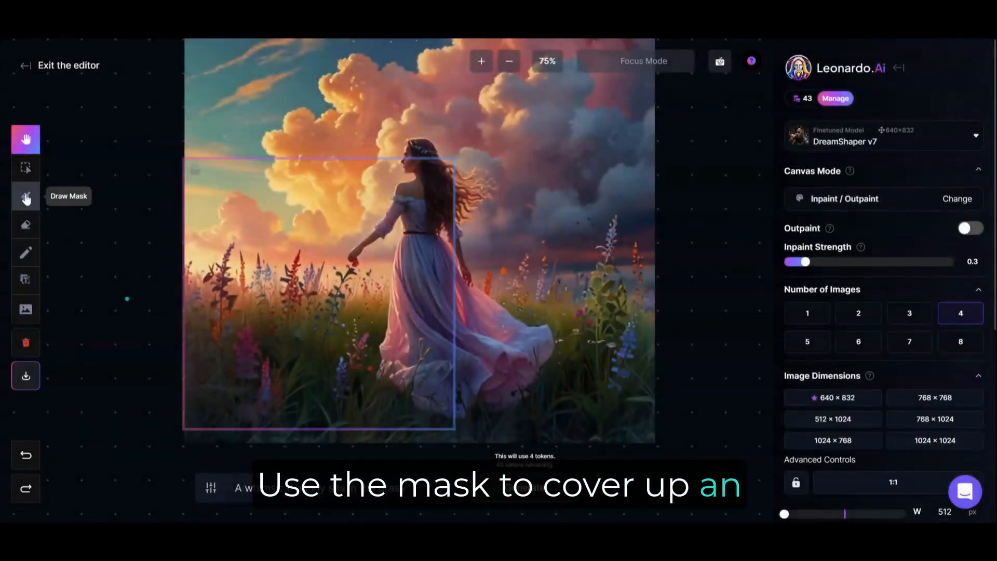
Step: Paint a mask over the left flowers and generate 'large whimsical mus…' mushrooms there
left_click(26, 196)
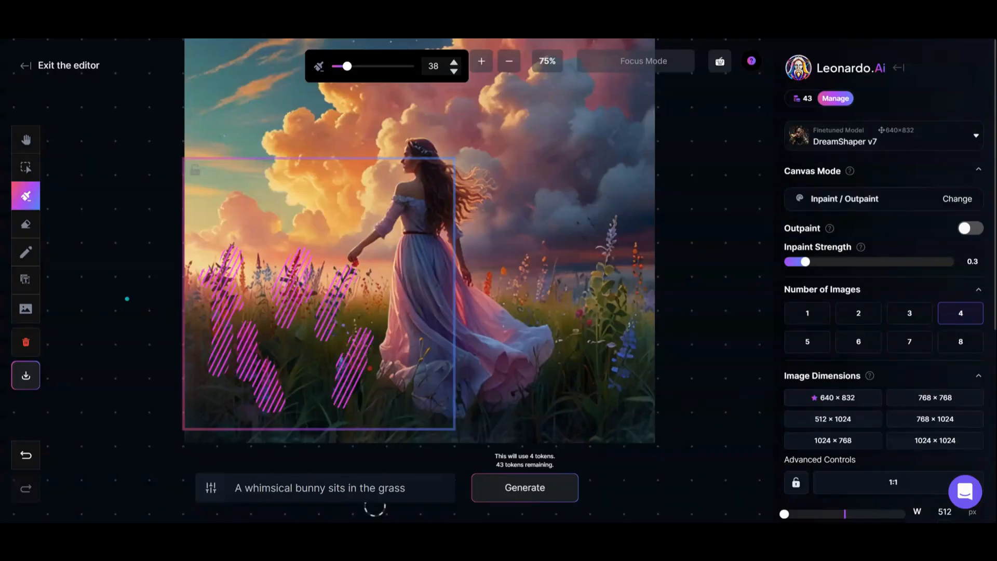
type("large whimsical mus")
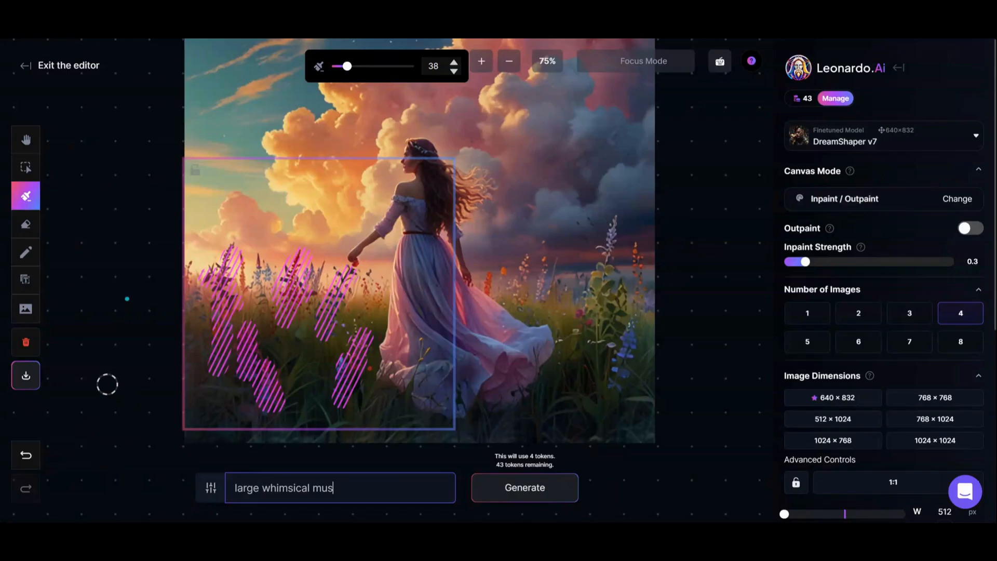
left_click(525, 487)
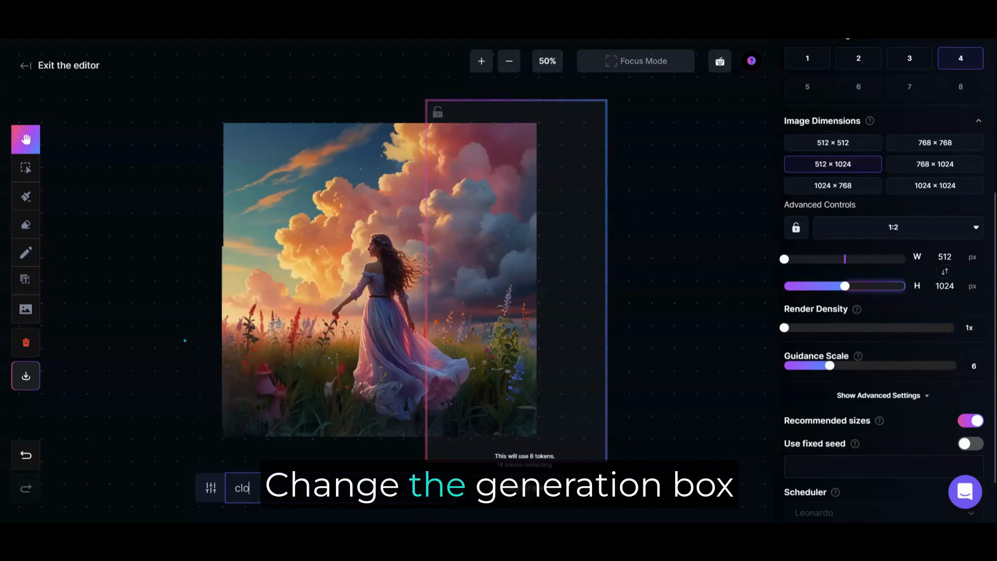
Step: Outpaint 'clouds and a field' to the right and browse the generated variations
type("clouds and a field")
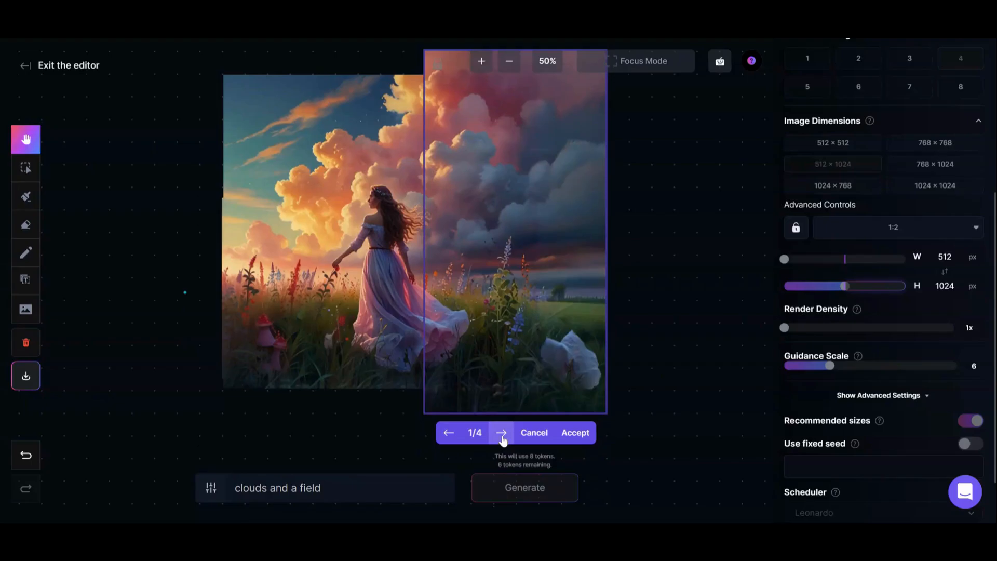
left_click(502, 433)
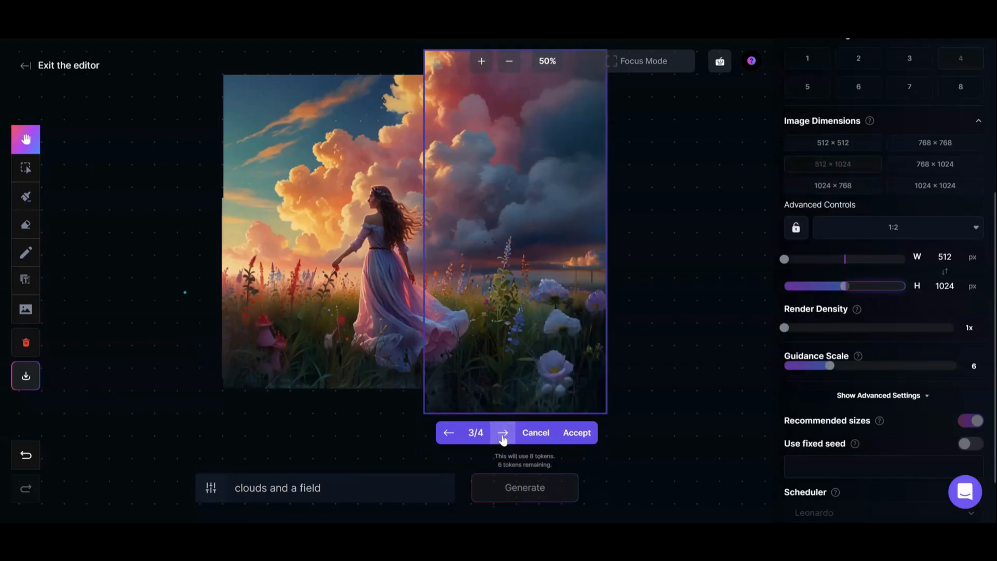
left_click(503, 432)
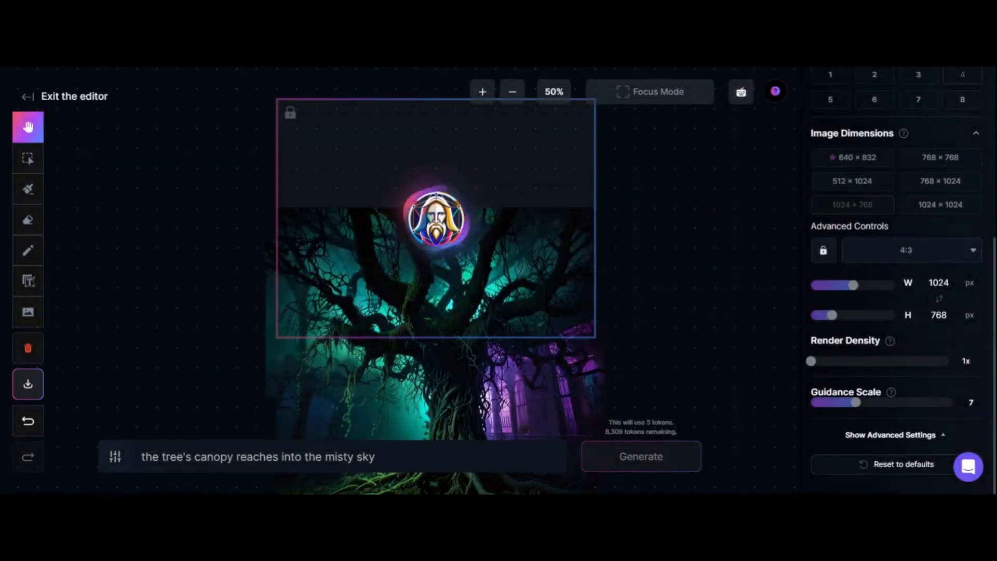
Step: Generate the misty-sky canopy above the tree and browse the variations
left_click(640, 456)
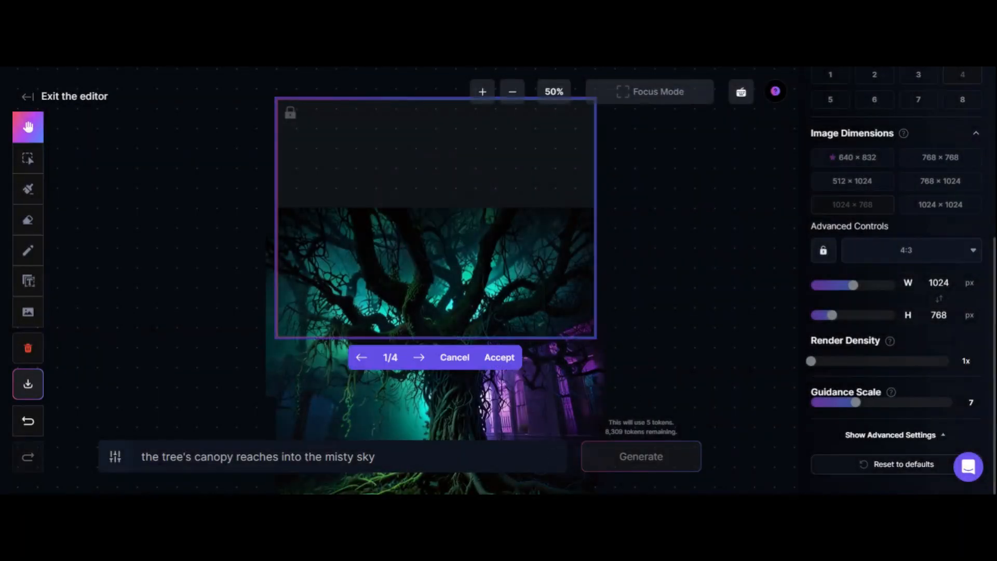
left_click(419, 357)
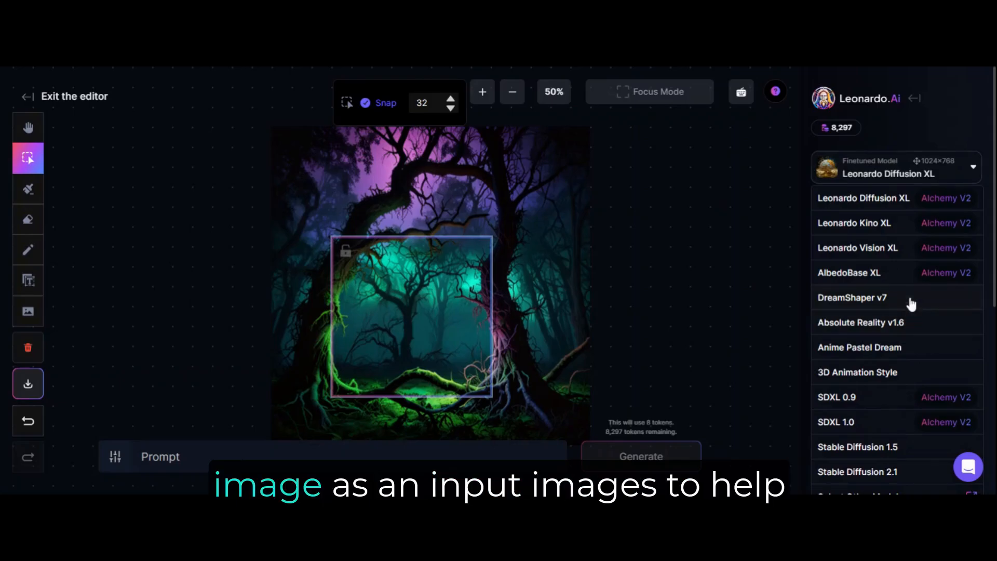
Step: Choose DreamShaper v7, raise the input strength slightly and start writing the squirrel prompt
left_click(852, 298)
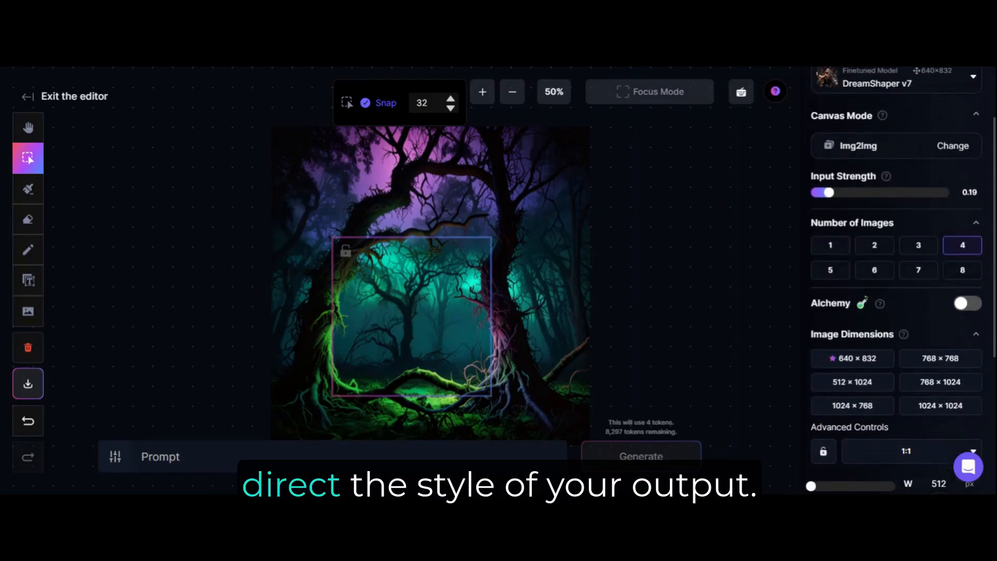
left_click_drag(823, 192, 844, 192)
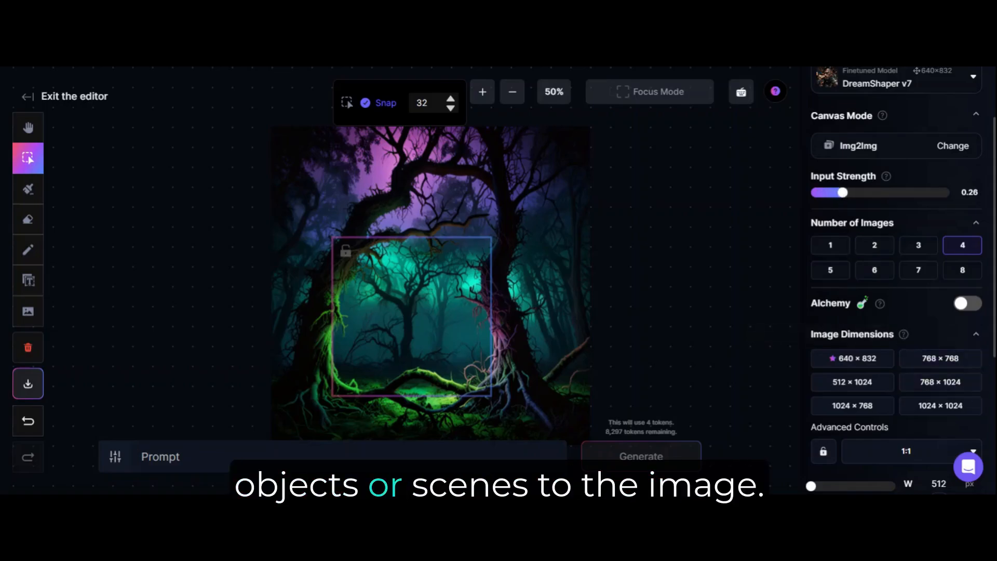
scroll("down", 3)
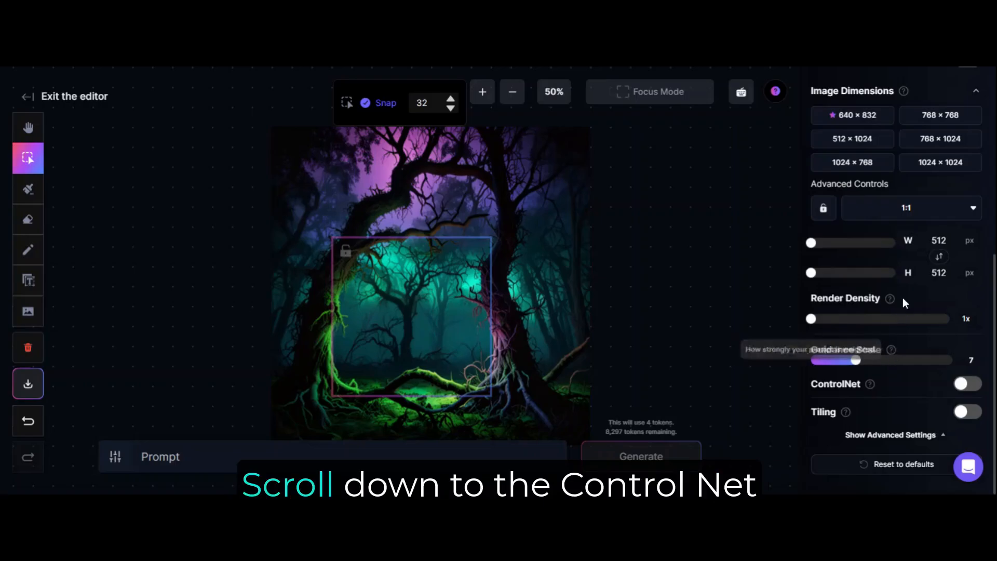
left_click(966, 383)
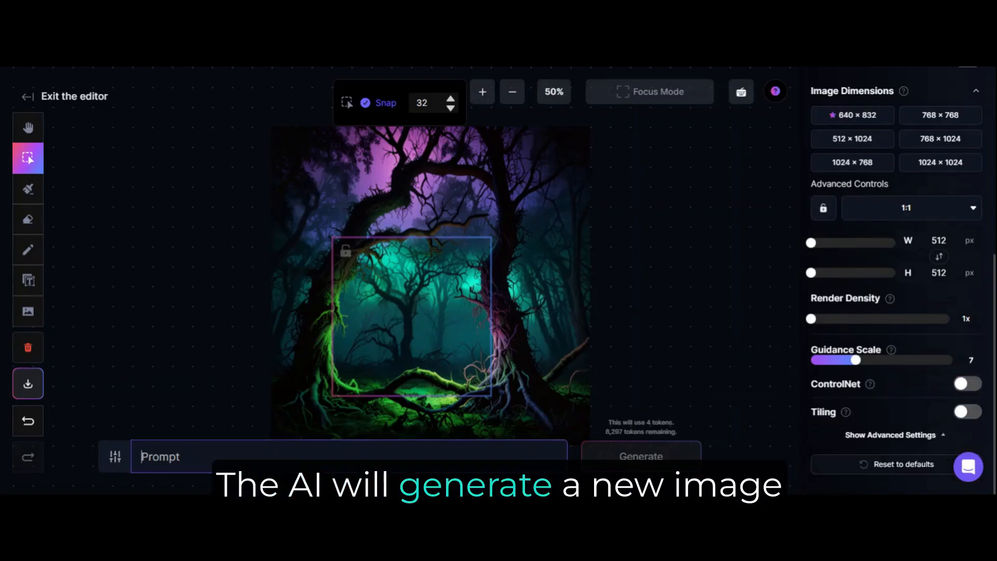
type("a")
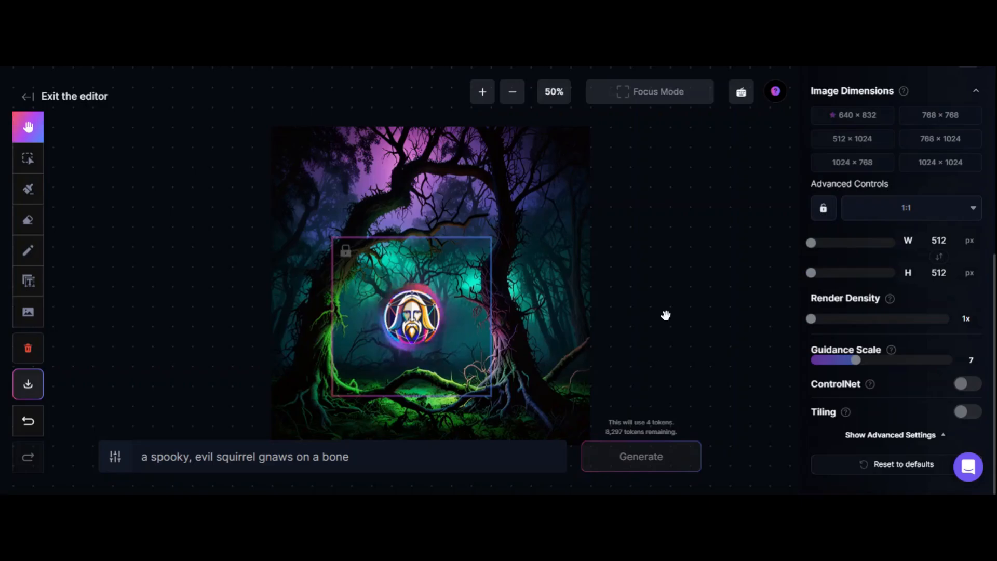
Step: Generate the evil squirrel in the framed forest area and step through the variations
left_click(641, 456)
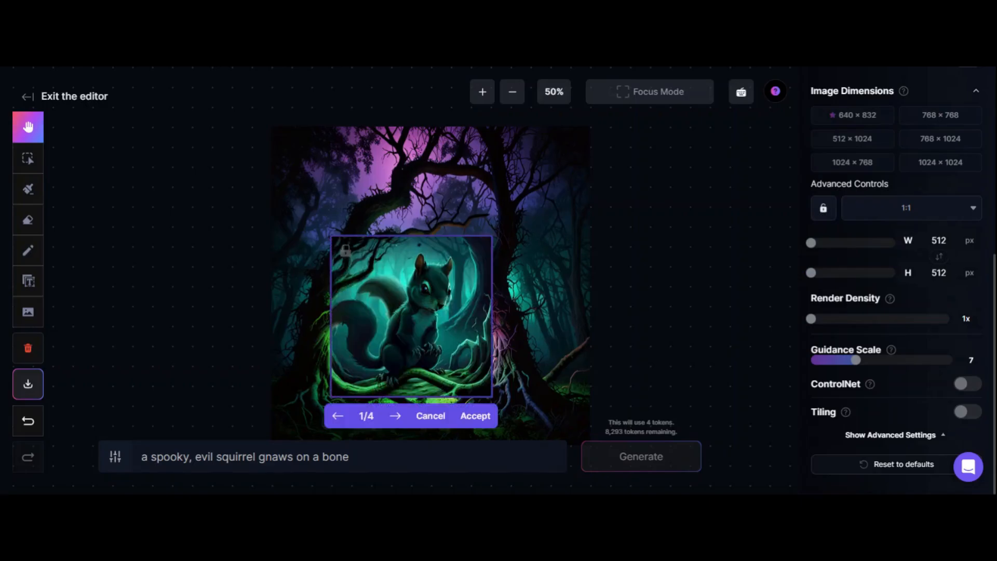
left_click(396, 416)
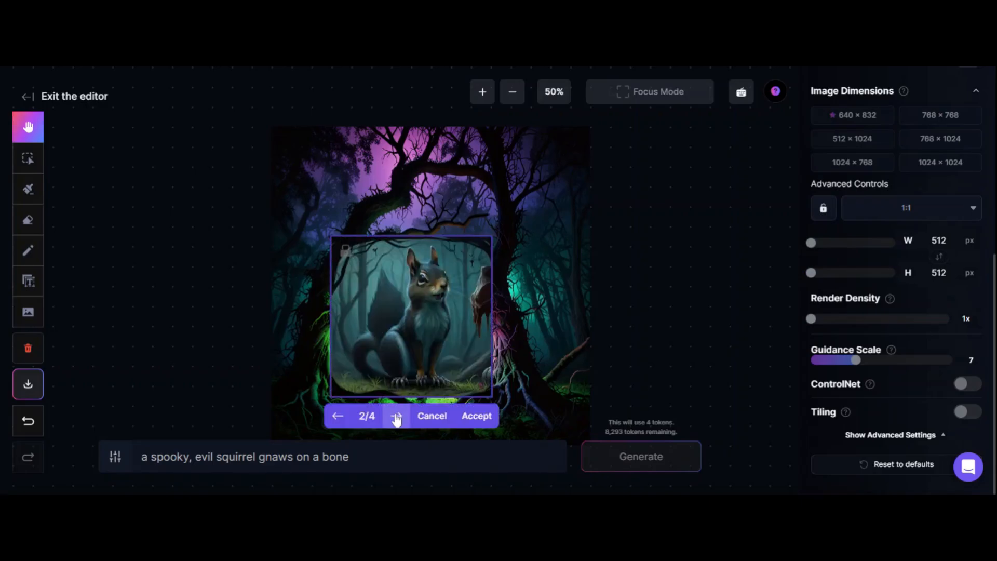
left_click(396, 416)
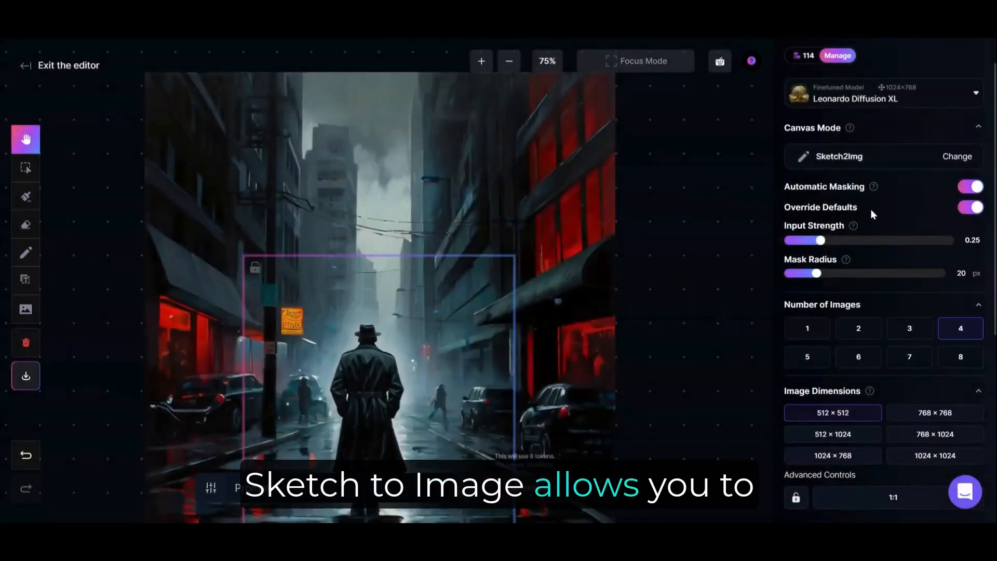
mouse_move(875, 188)
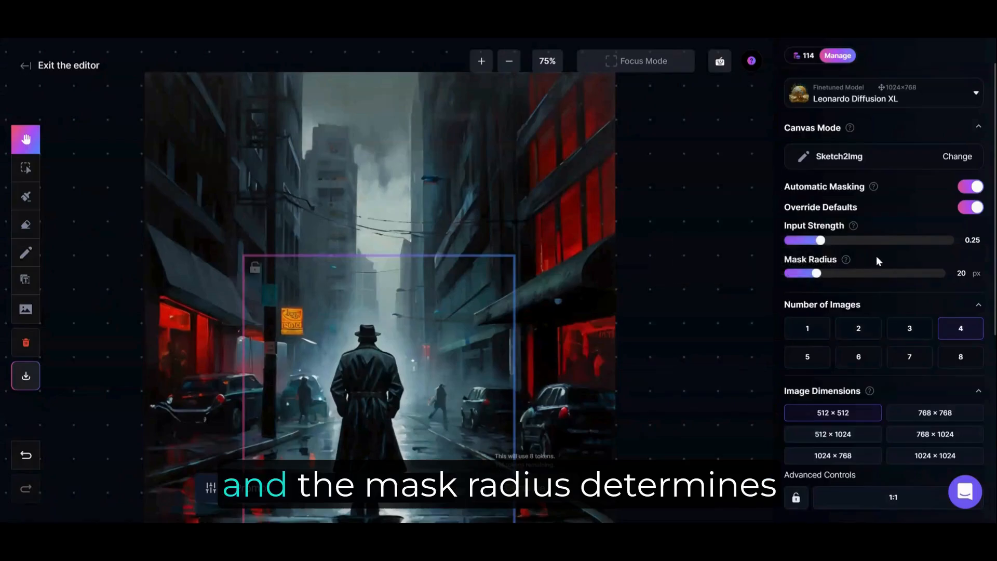
left_click(25, 168)
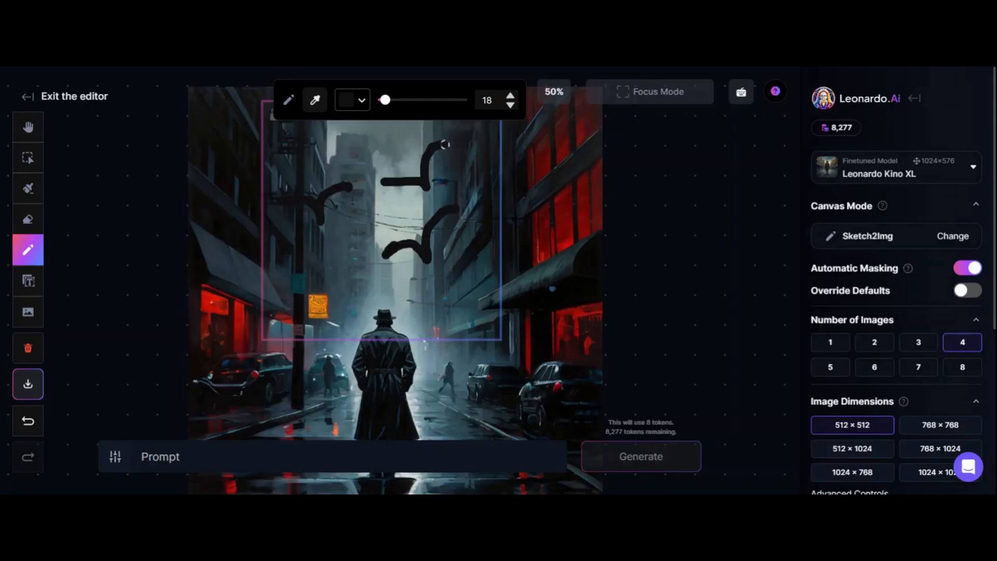
Step: Generate 'a flock of crows' from the sketch and discard the weak first batch
type("a flock of crows")
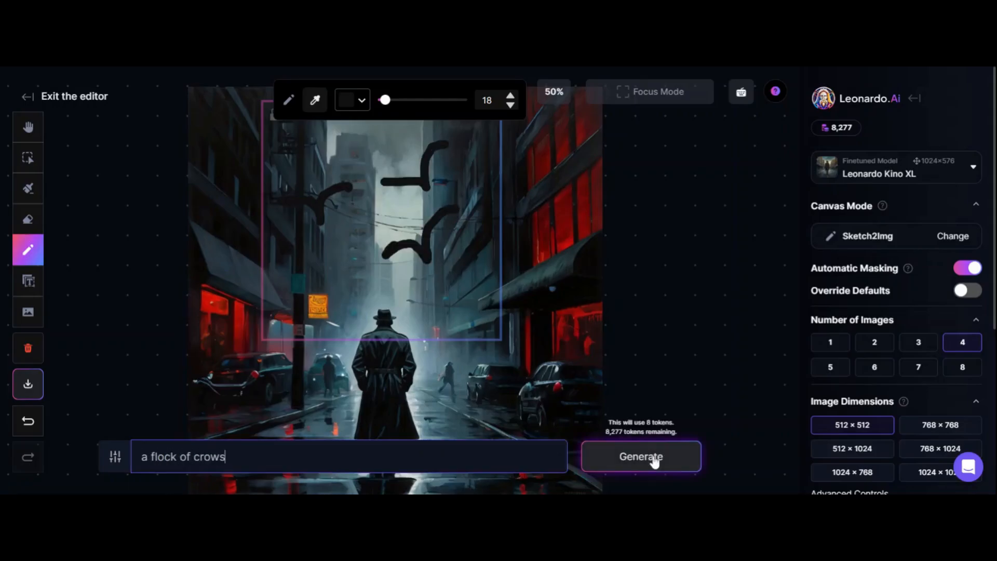
left_click(641, 457)
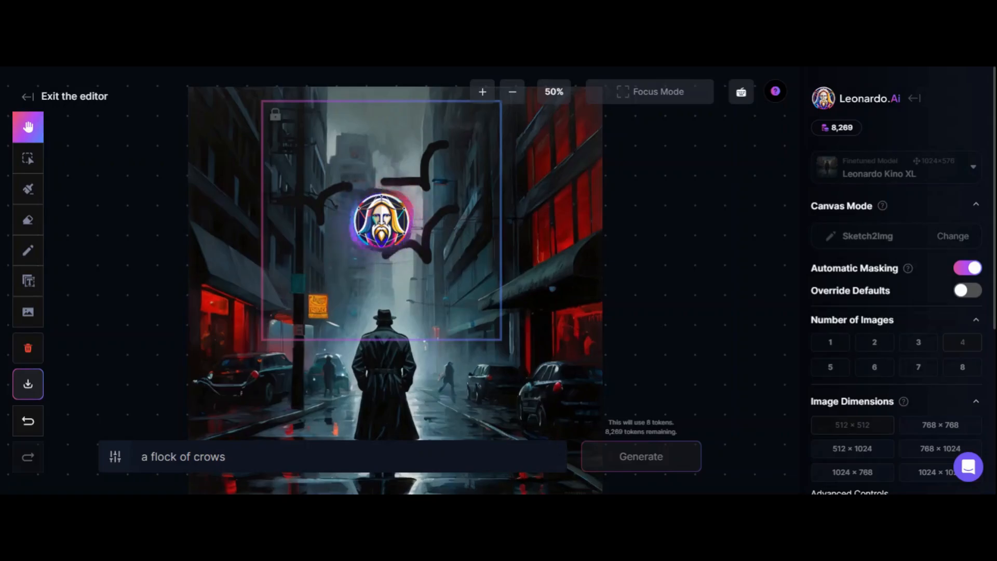
left_click(367, 360)
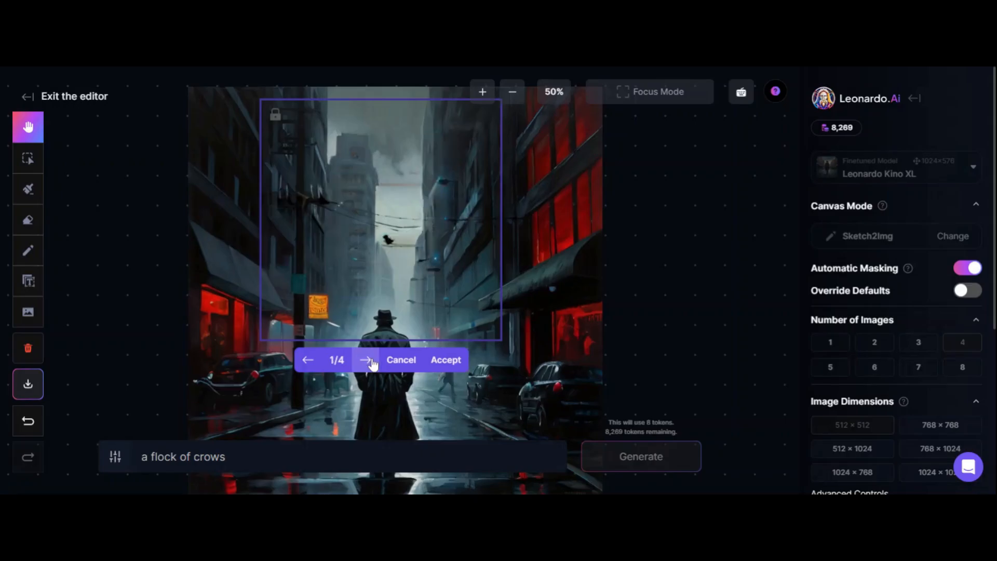
left_click(967, 290)
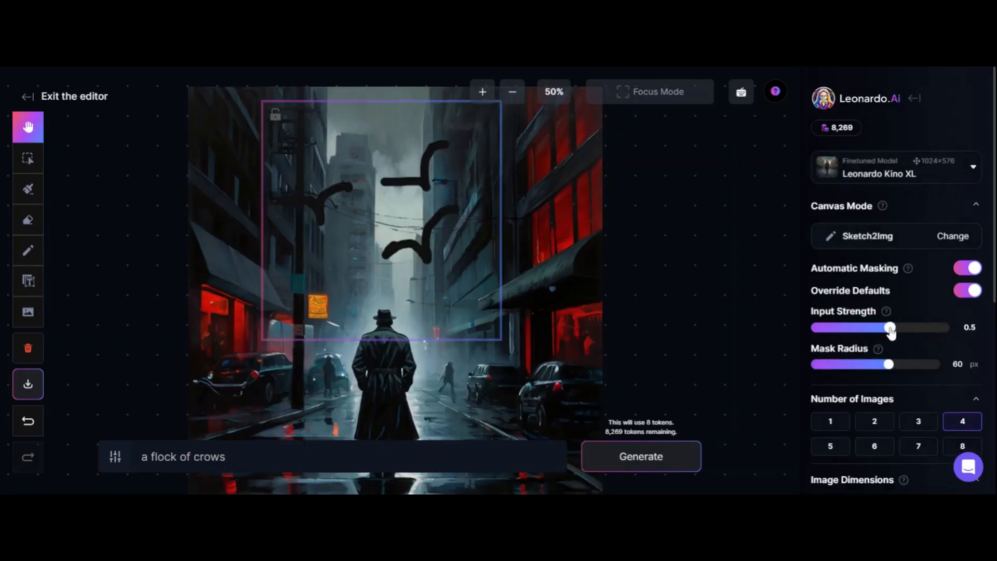
Step: Regenerate the crows with stronger settings and accept a variation
left_click(641, 456)
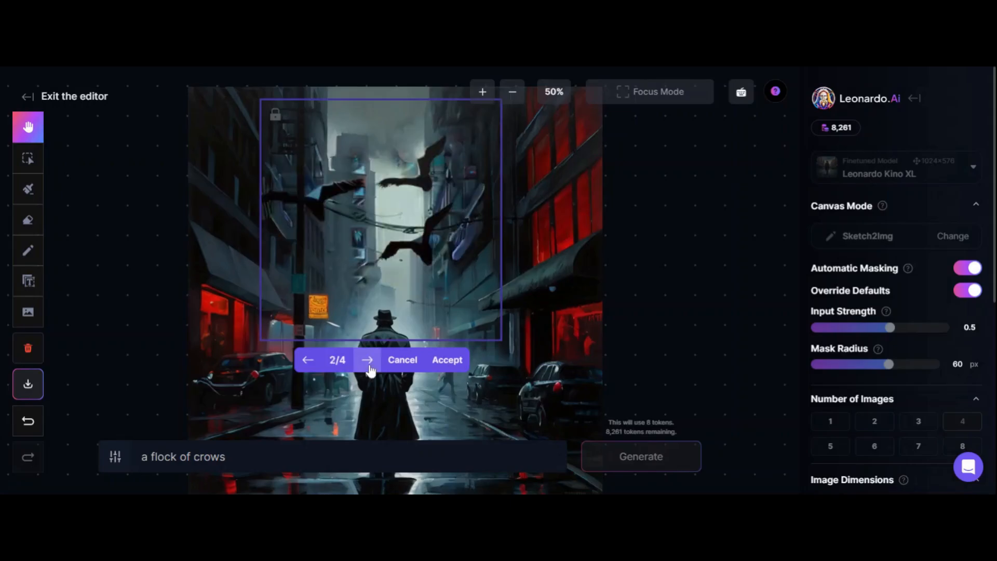
left_click(307, 360)
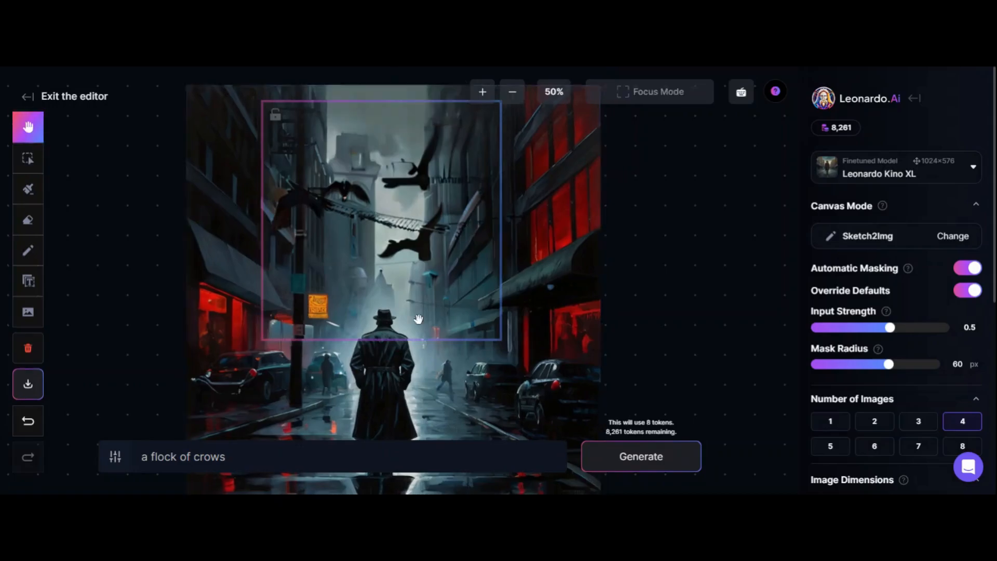
left_click(28, 158)
type("a mangey dog walks beside the man")
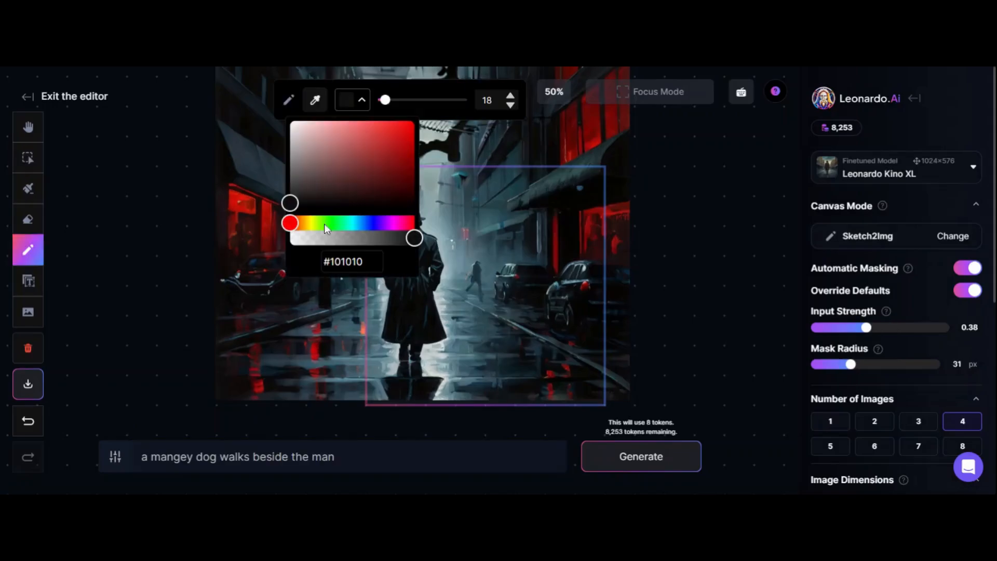
Step: Pick a brown pencil colour, sketch the dog beside the man and generate the mangy dog
left_click_drag(289, 222, 304, 223)
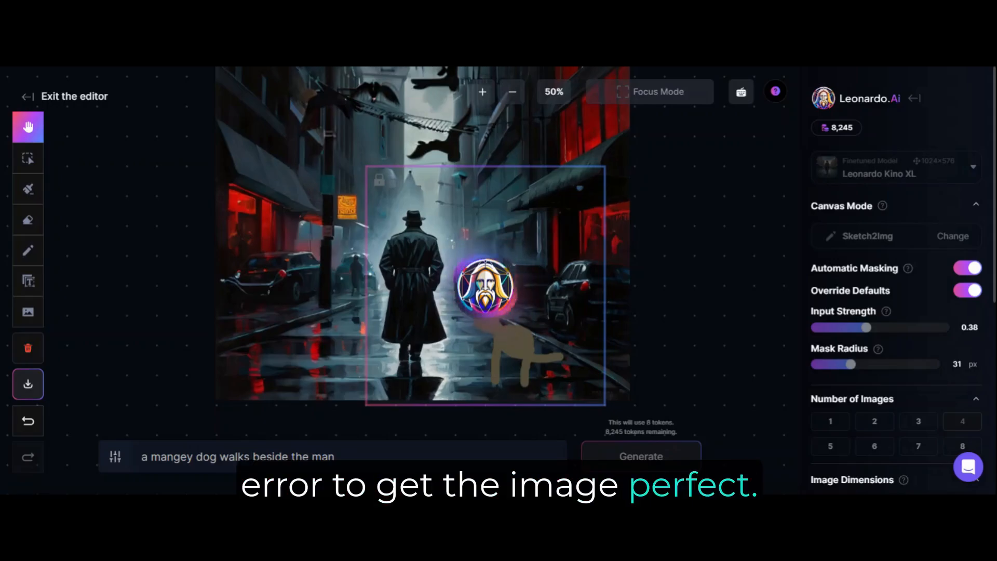
left_click(470, 425)
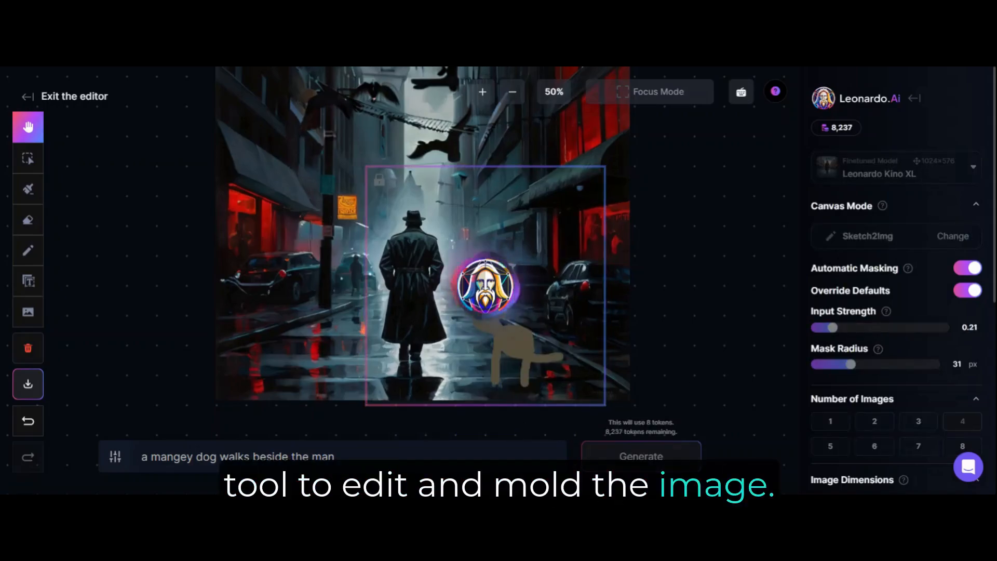
left_click(641, 456)
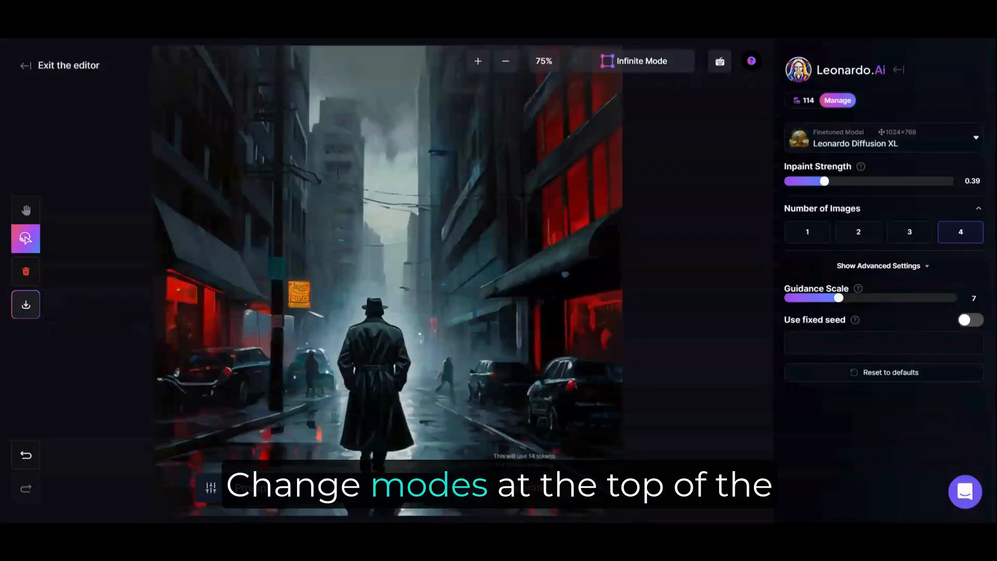
mouse_move(26, 210)
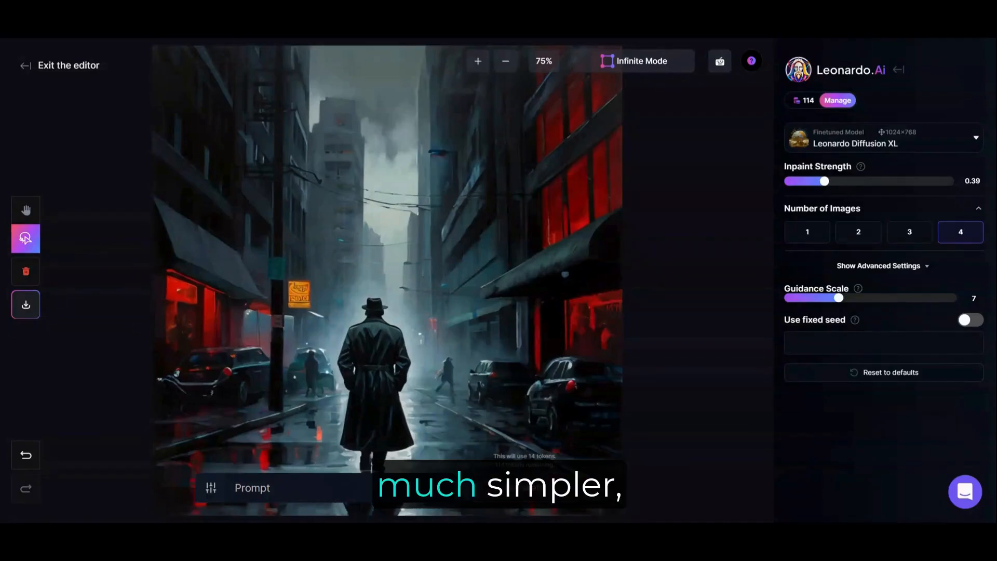
mouse_move(858, 288)
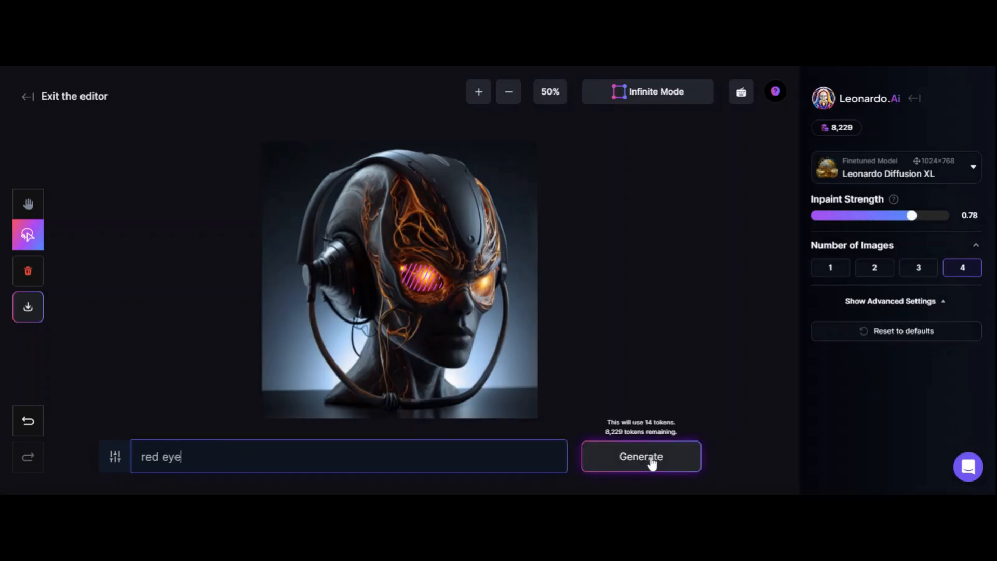
Step: Generate 'red eye' in the masked socket, regenerate at lower Inpaint Strength, and accept the result
left_click(641, 456)
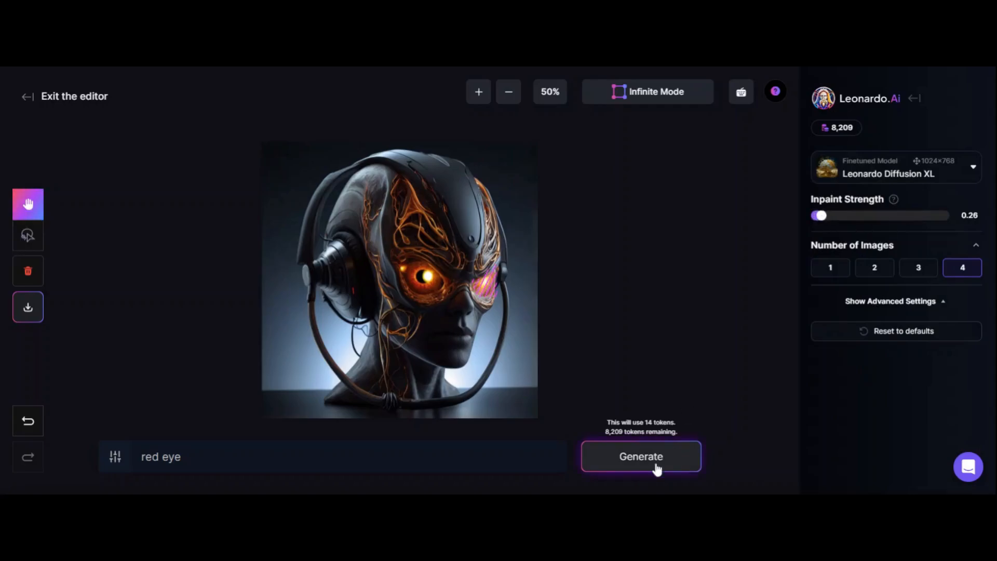
left_click(640, 456)
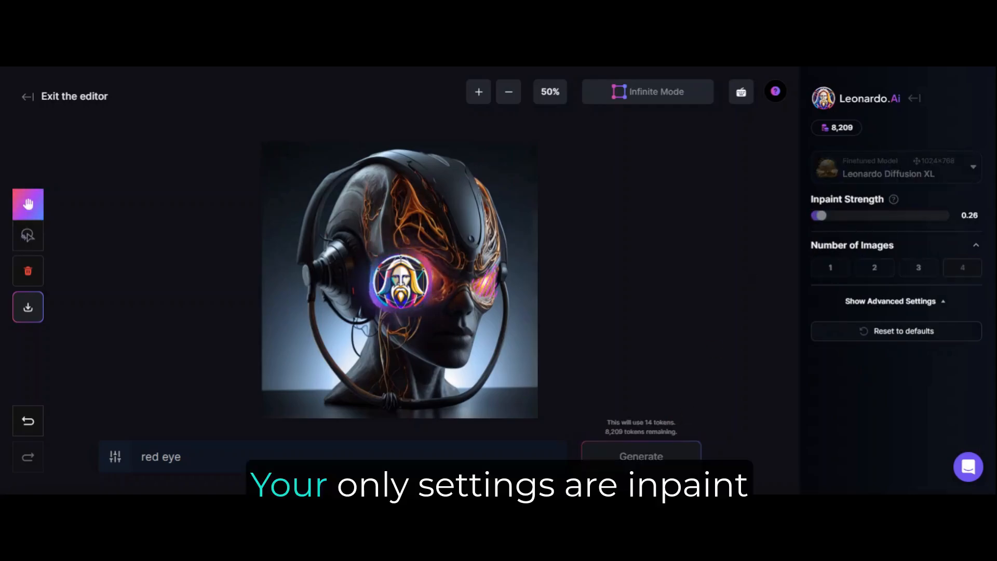
left_click(641, 456)
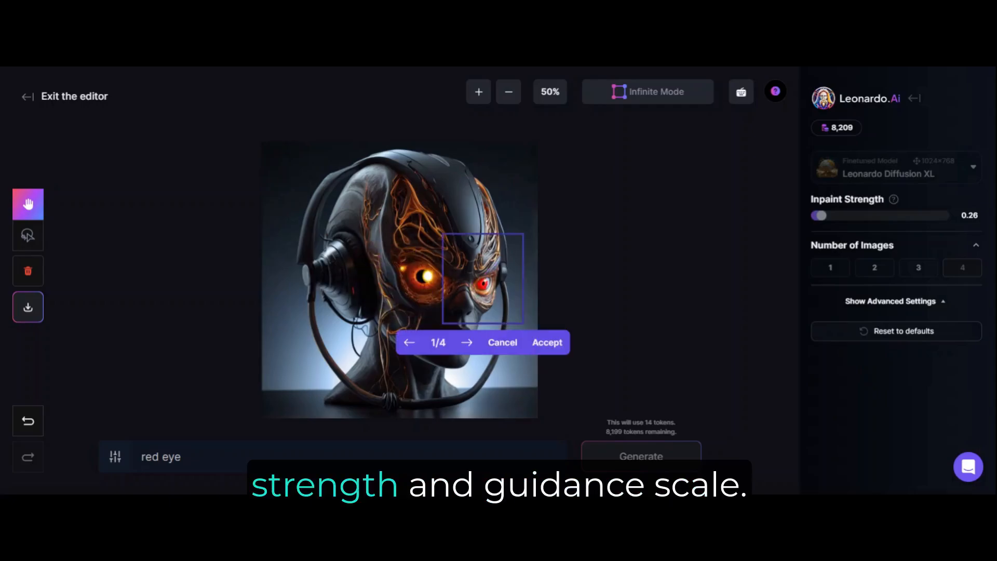
left_click(469, 342)
type("bright blue mohawk of hair")
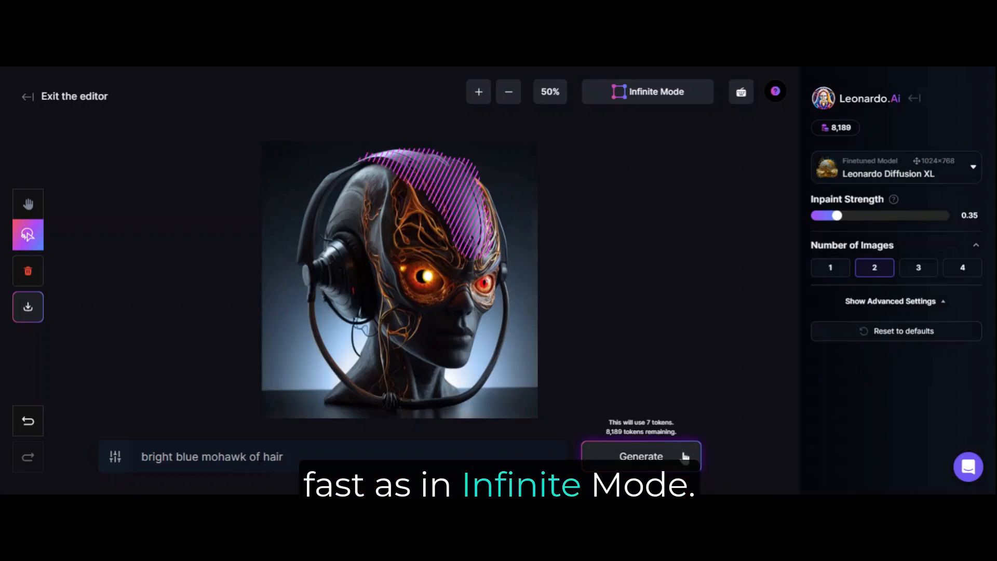
Step: Generate a bright blue mohawk on the masked scalp with 2 image variations
left_click(641, 455)
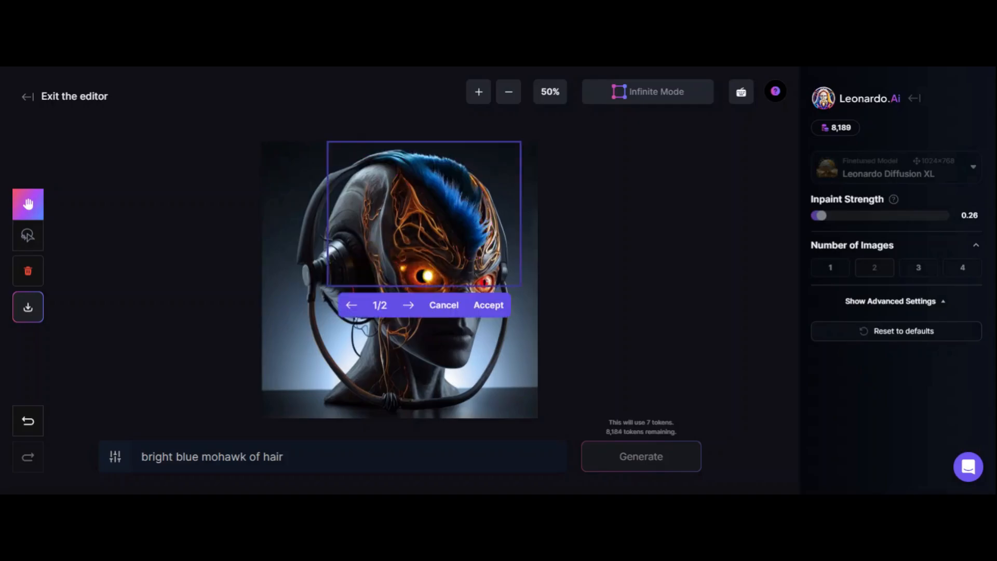